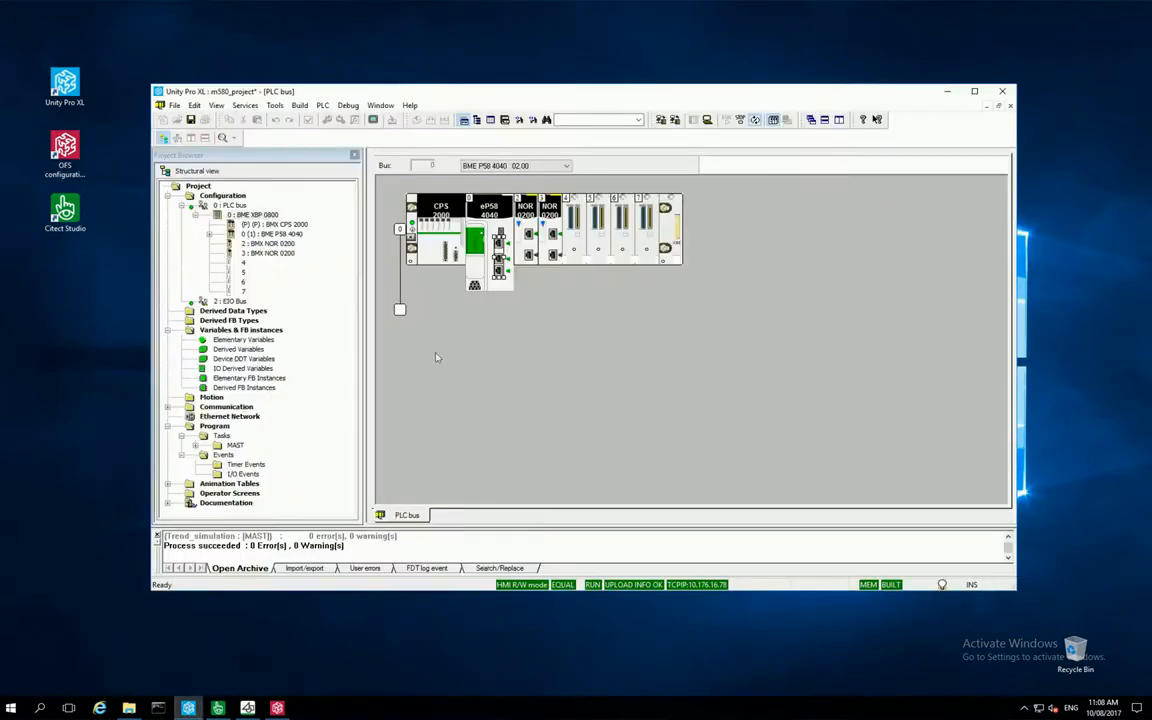
mouse_move(456, 428)
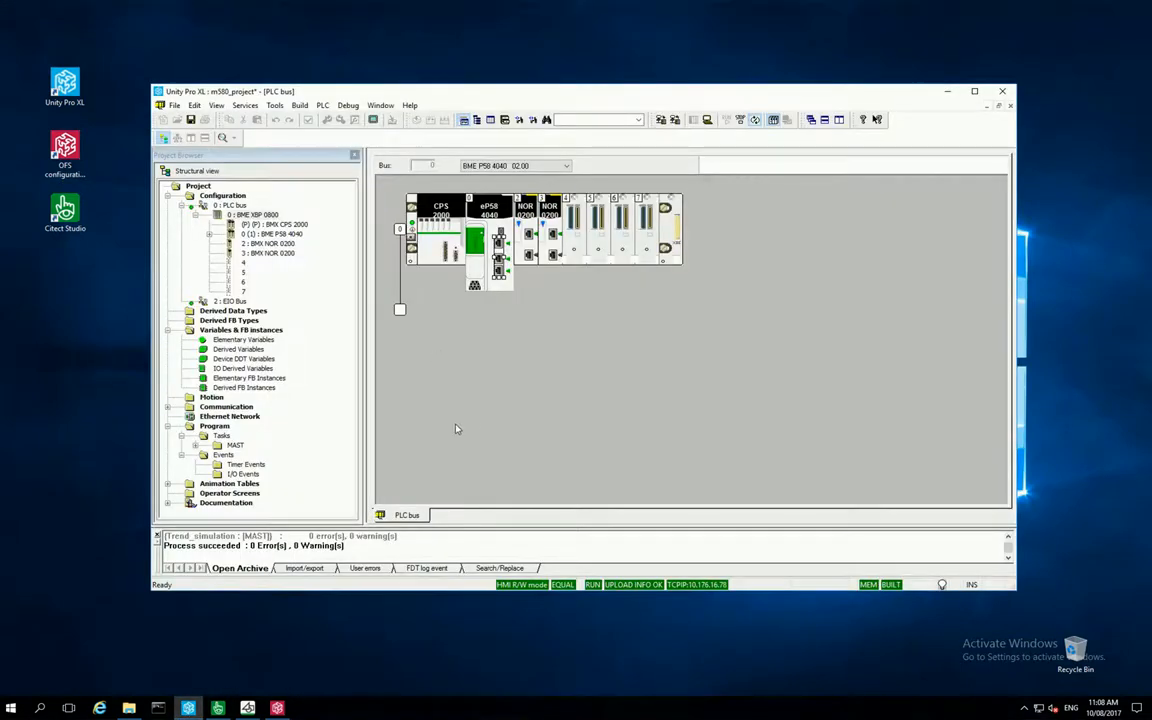
mouse_move(256, 348)
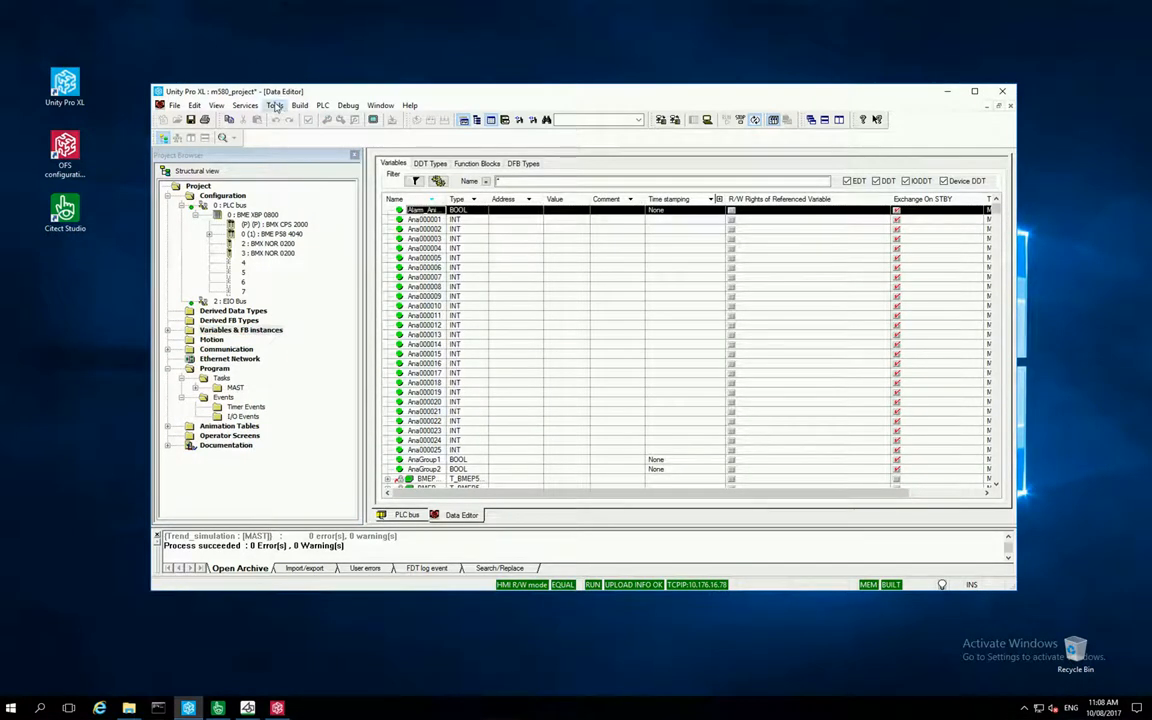
Bring up the Tools menu from the Unity Pro XL menu bar.
left_click(274, 104)
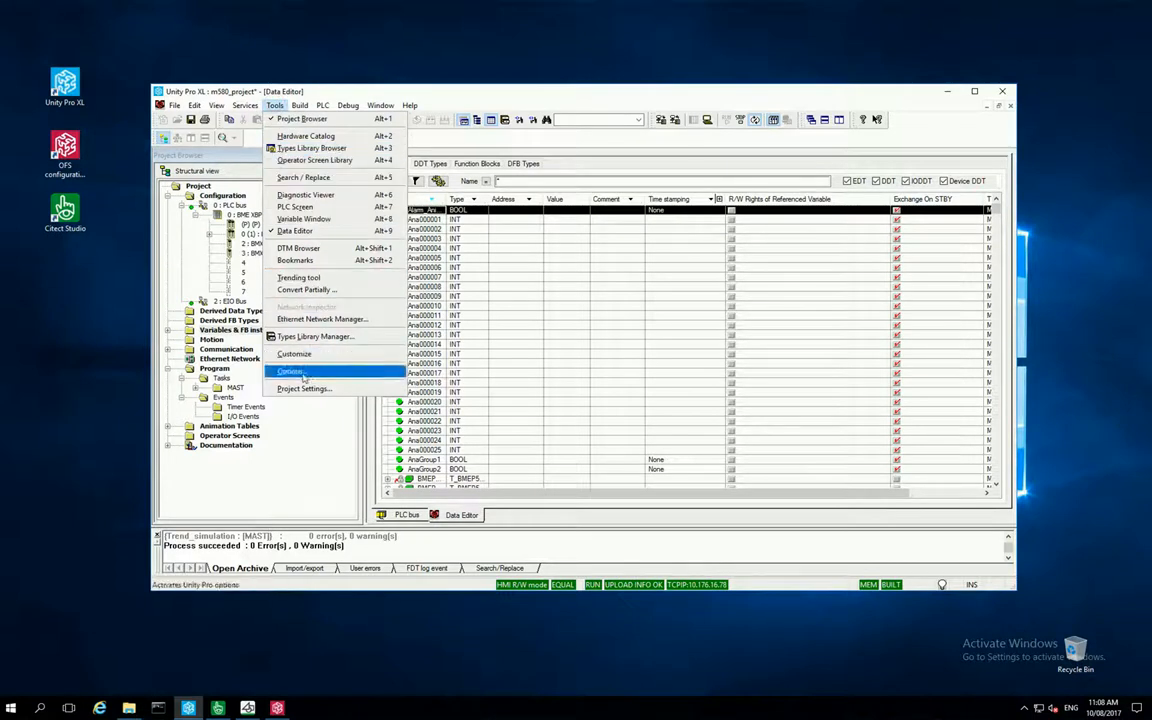
In Project Settings > PLC embedded data, enable the data dictionary and confirm.
left_click(304, 388)
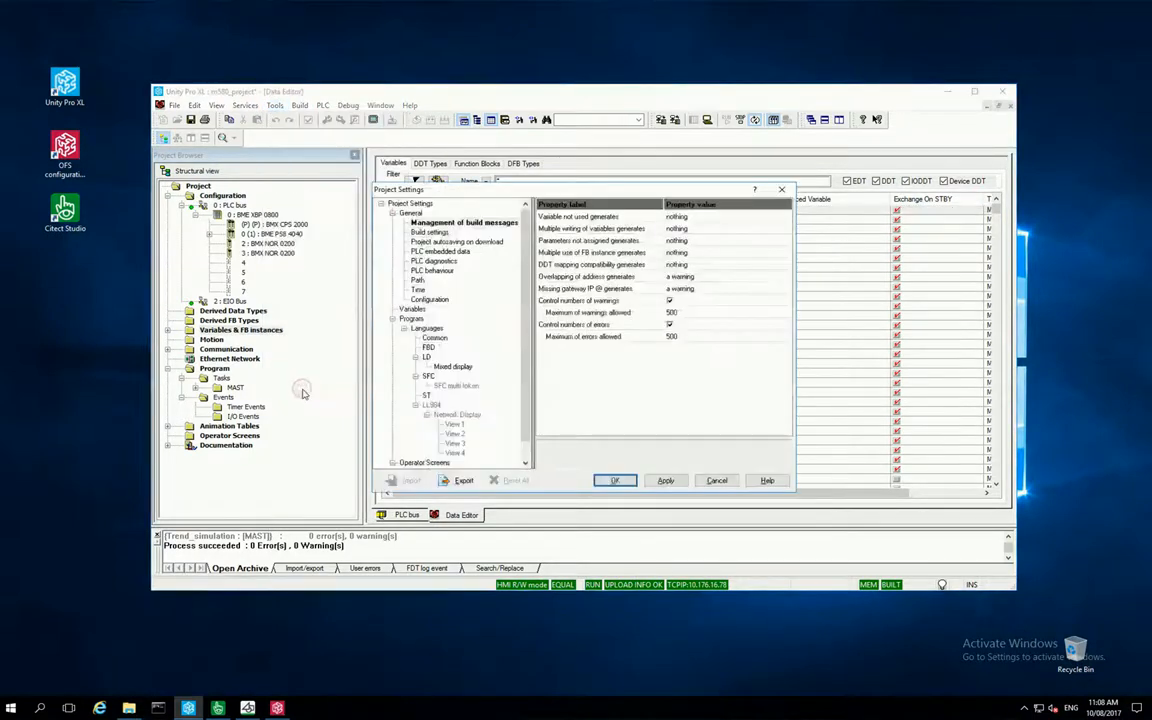
left_click(440, 252)
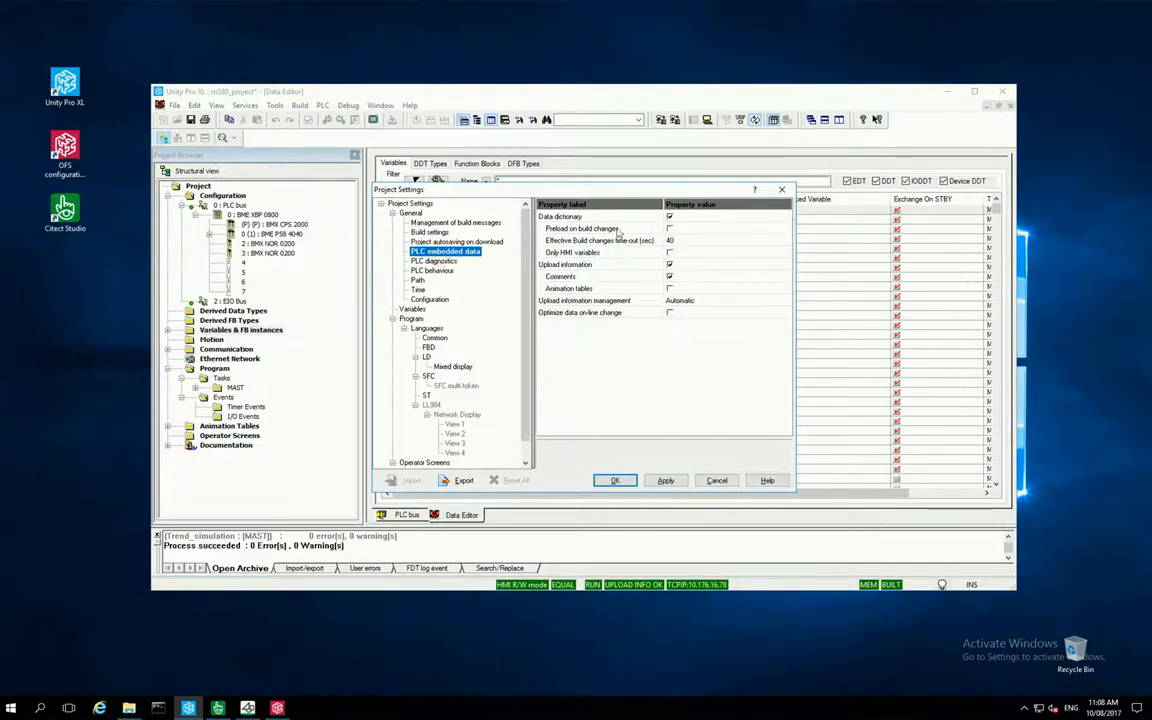
mouse_move(620, 228)
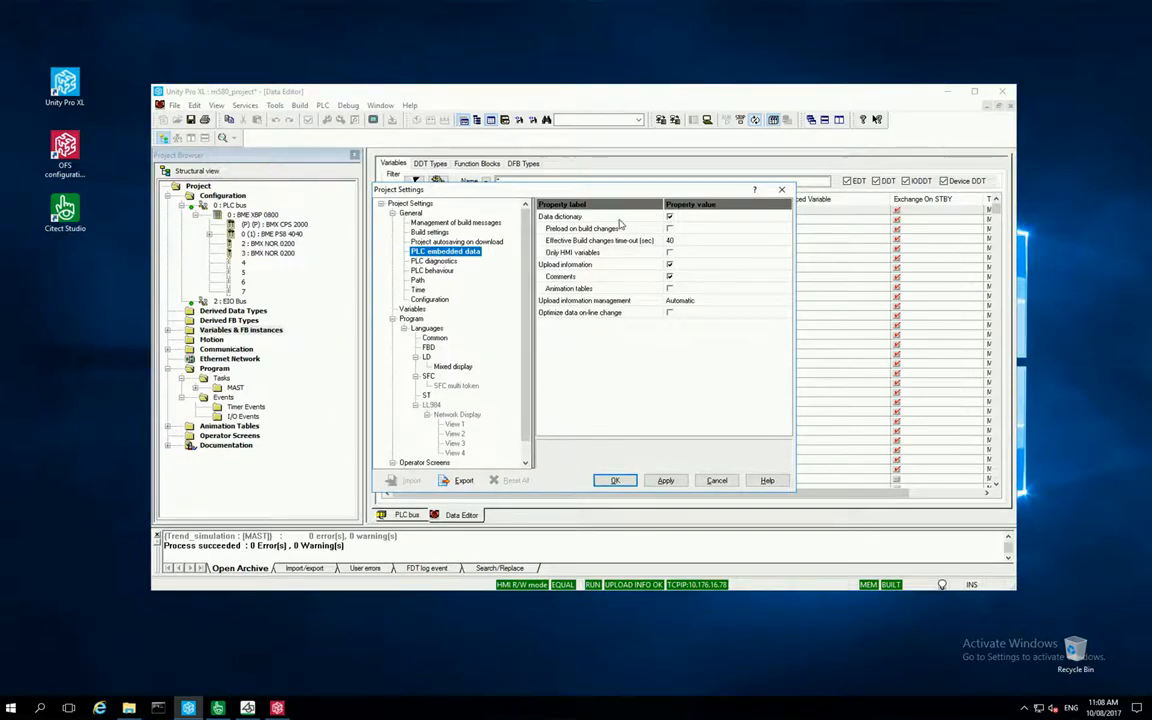
left_click(614, 480)
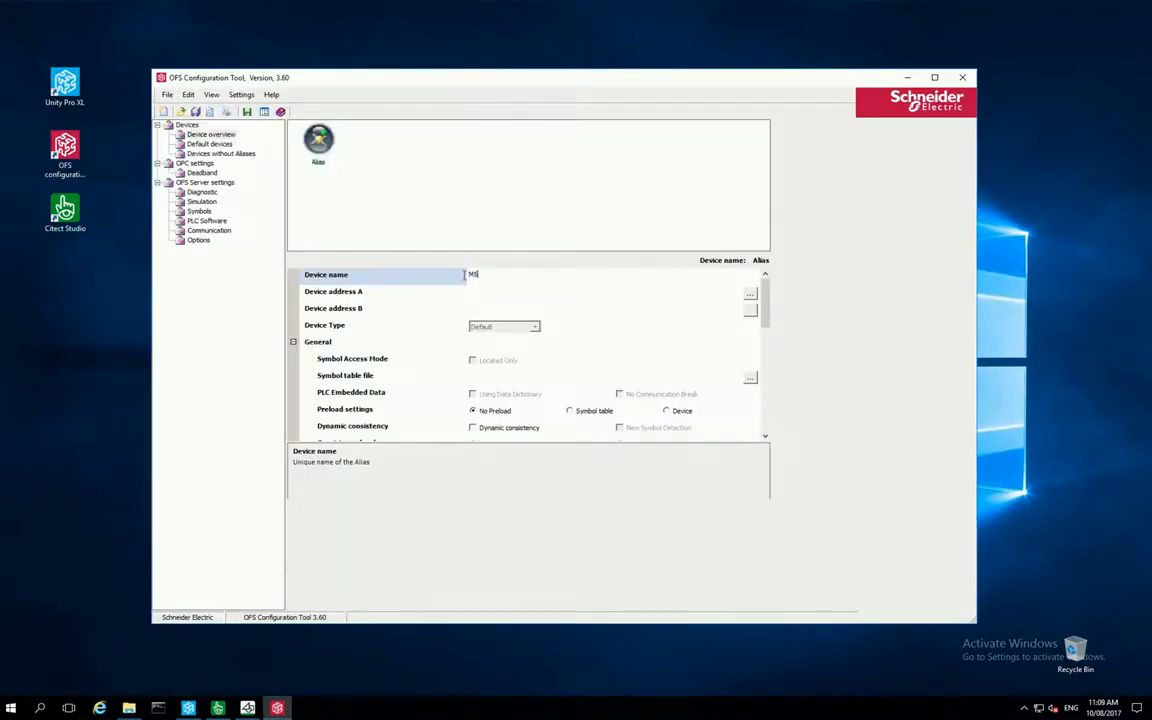
mouse_move(490, 292)
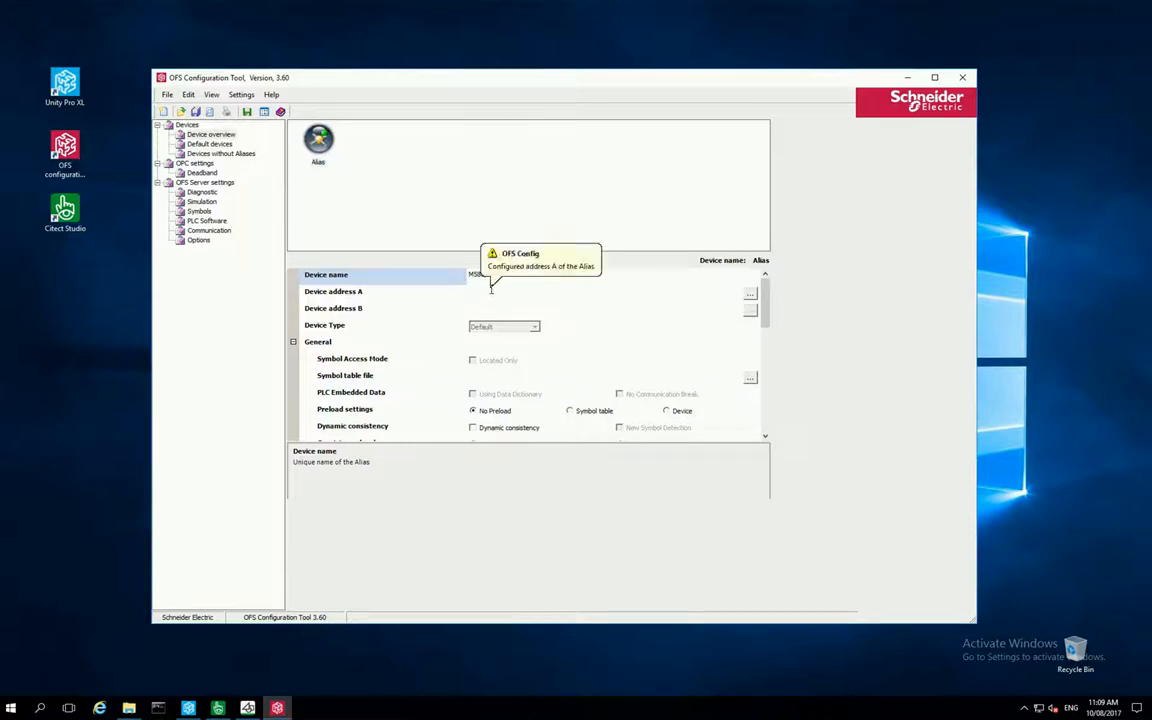
mouse_move(718, 296)
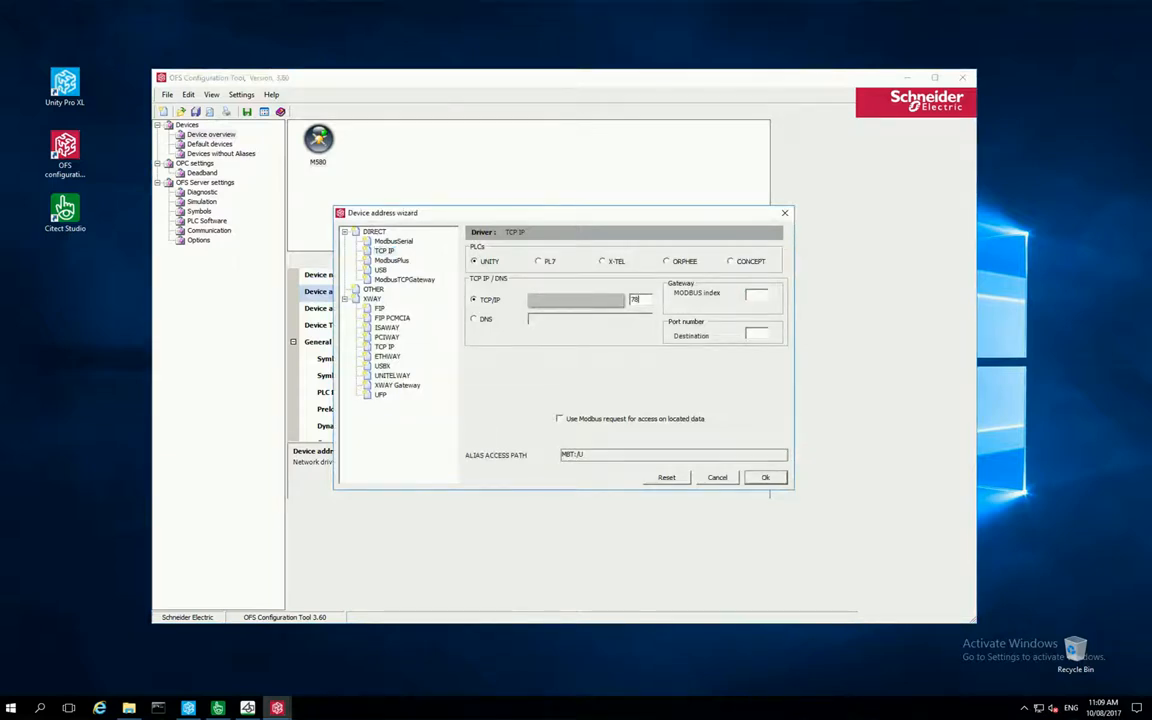
Accept the UNITY TCP IP address and set the device type to Modicon M580.
left_click(764, 476)
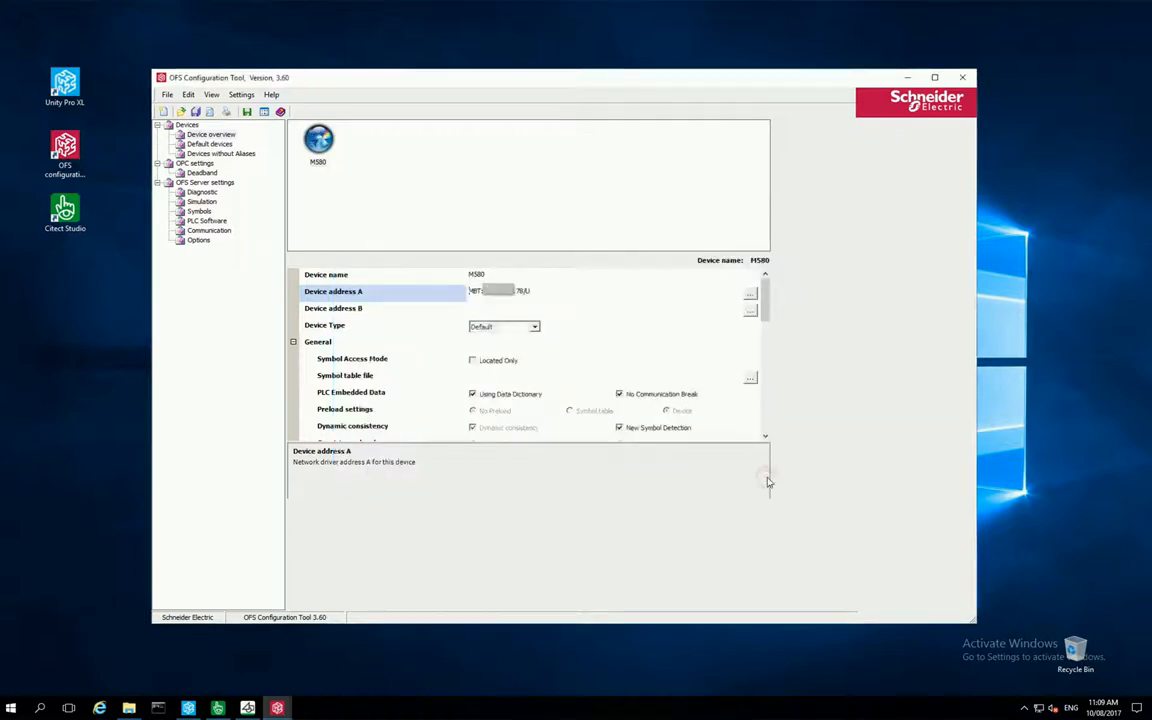
left_click(534, 326)
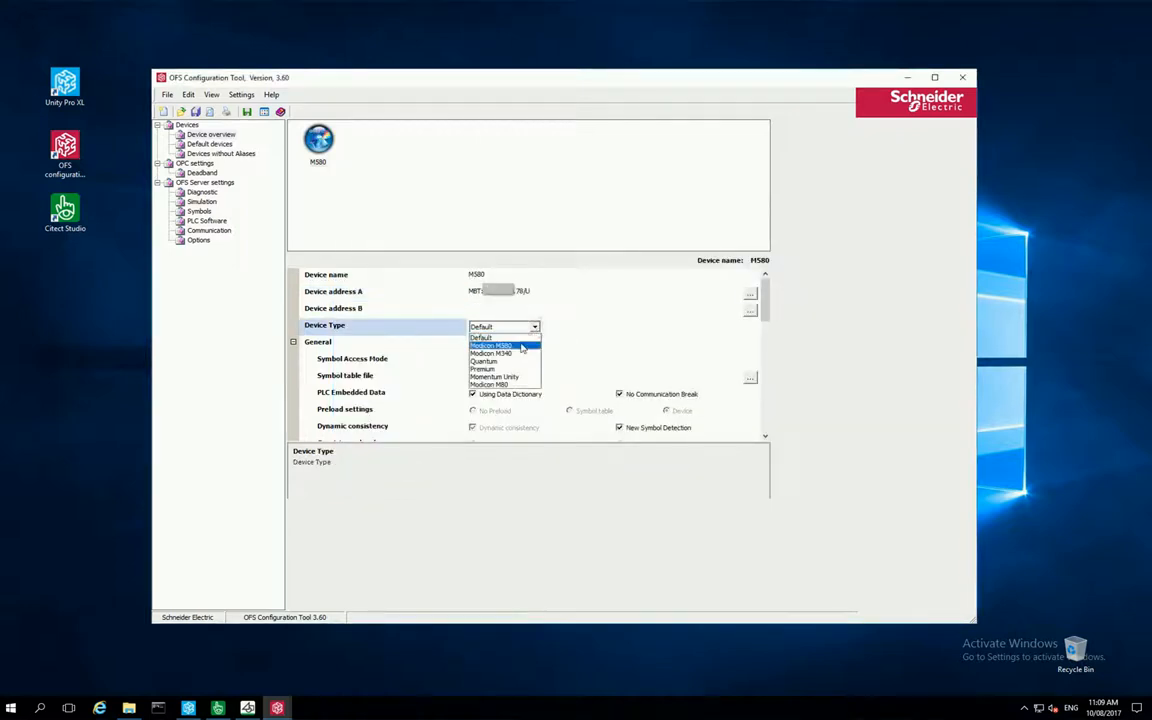
left_click(490, 346)
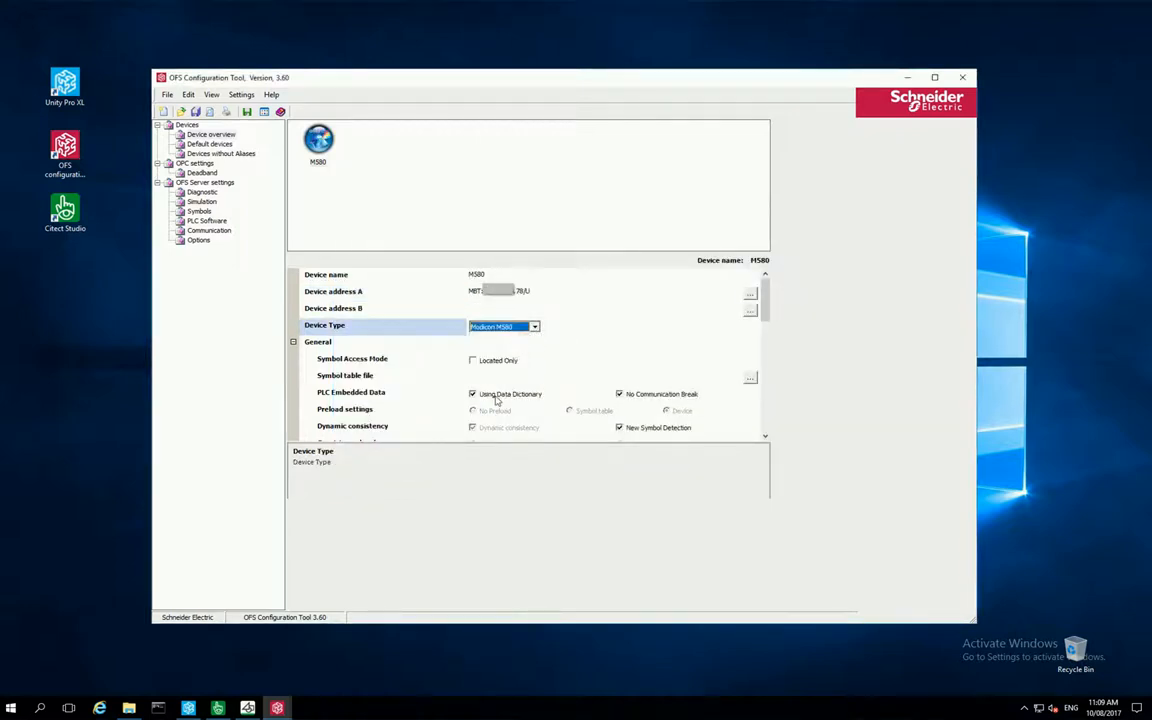
mouse_move(490, 392)
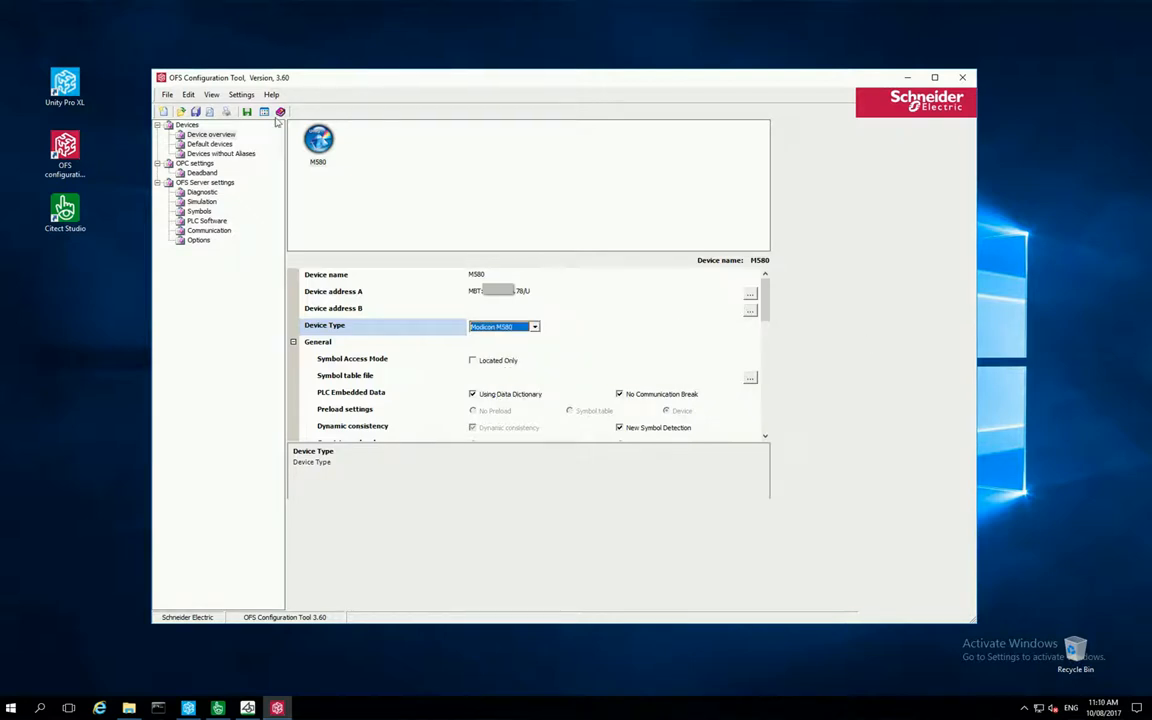
mouse_move(246, 112)
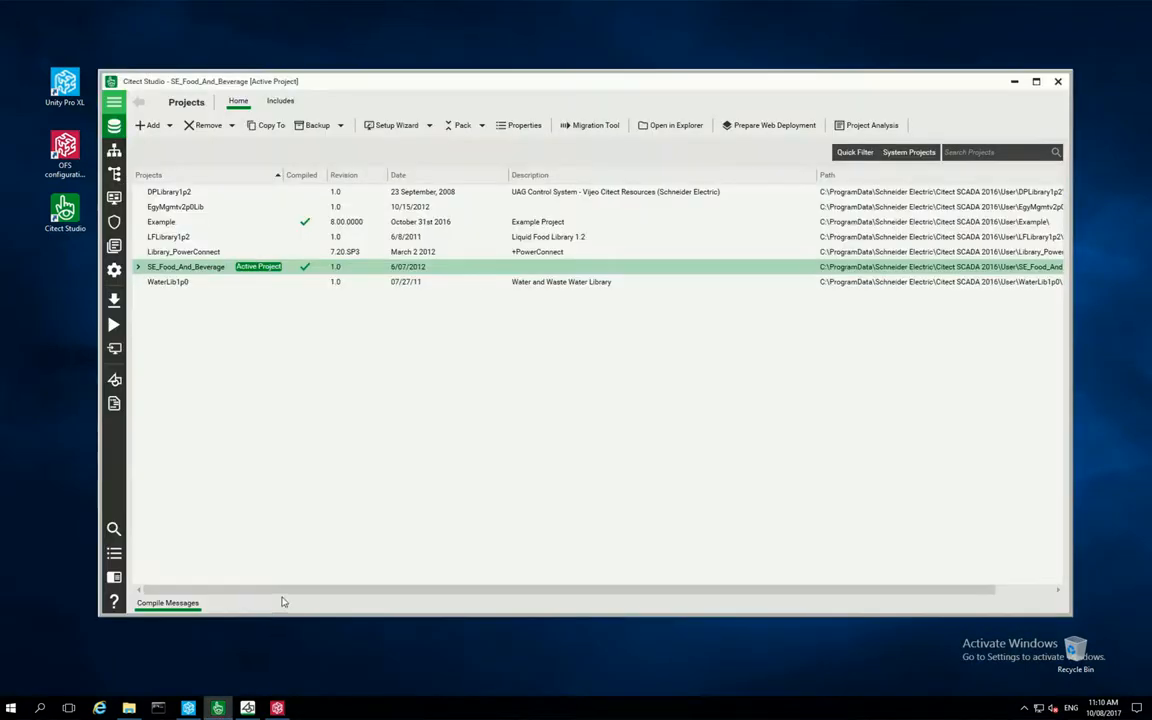
Create a new starter-based Citect project named M580 via Add > New Project.
left_click(152, 124)
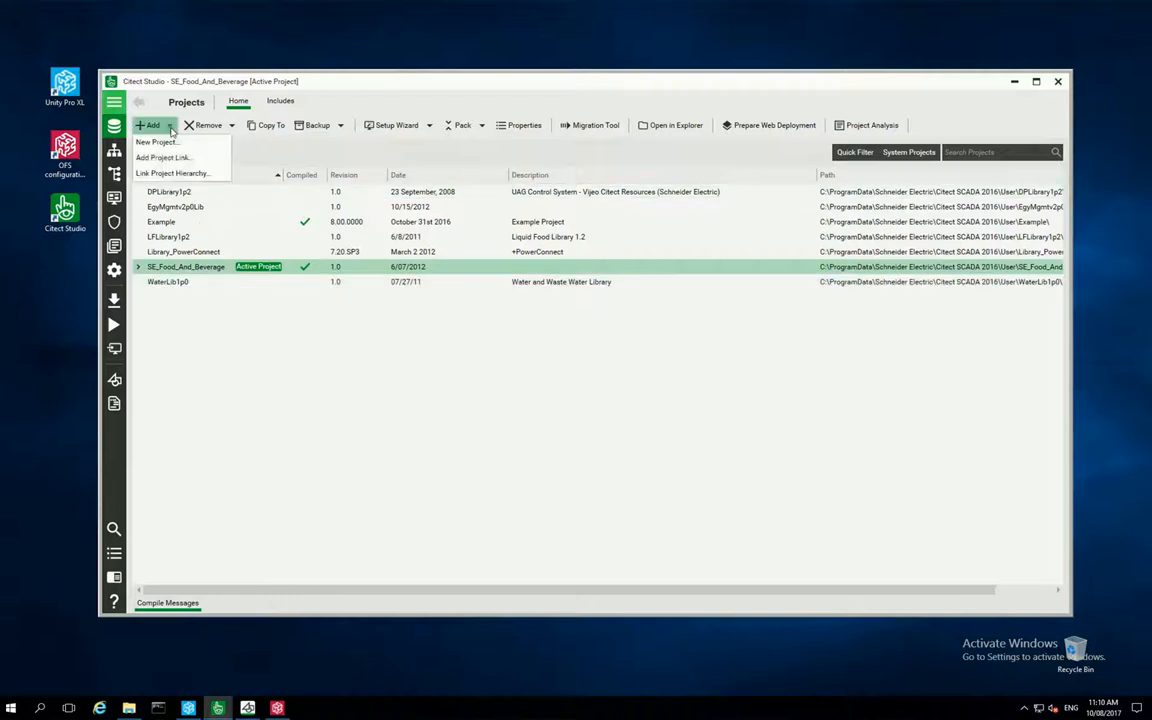
left_click(156, 140)
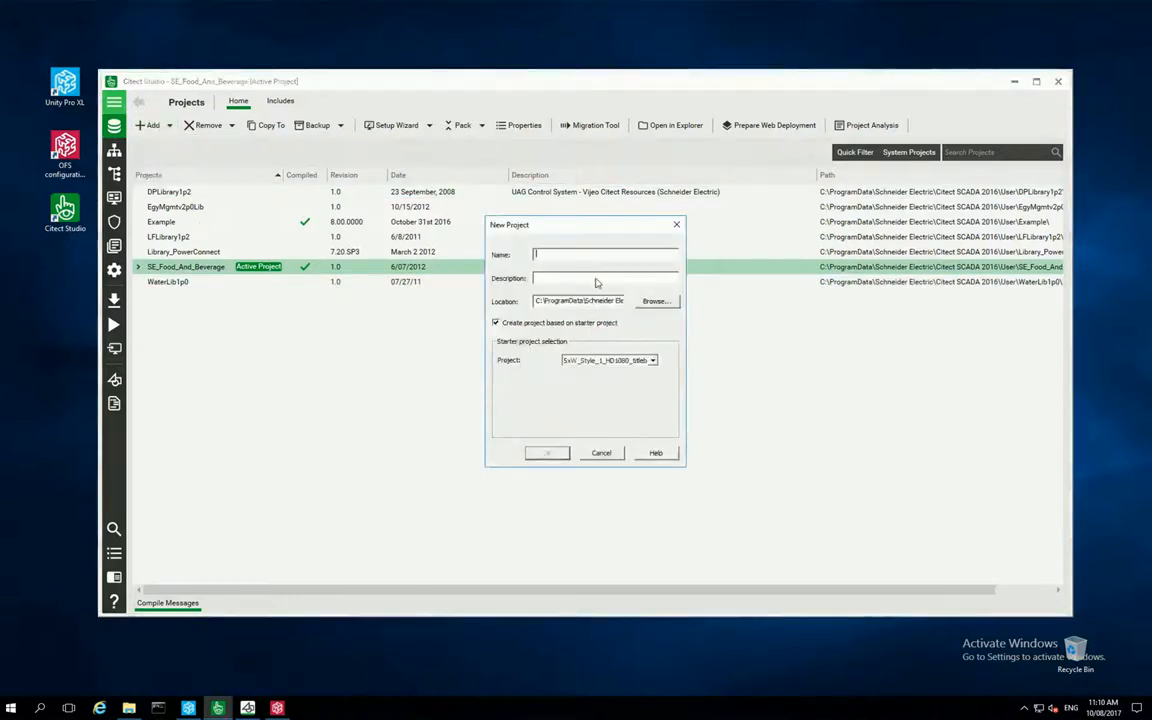
type("MS80")
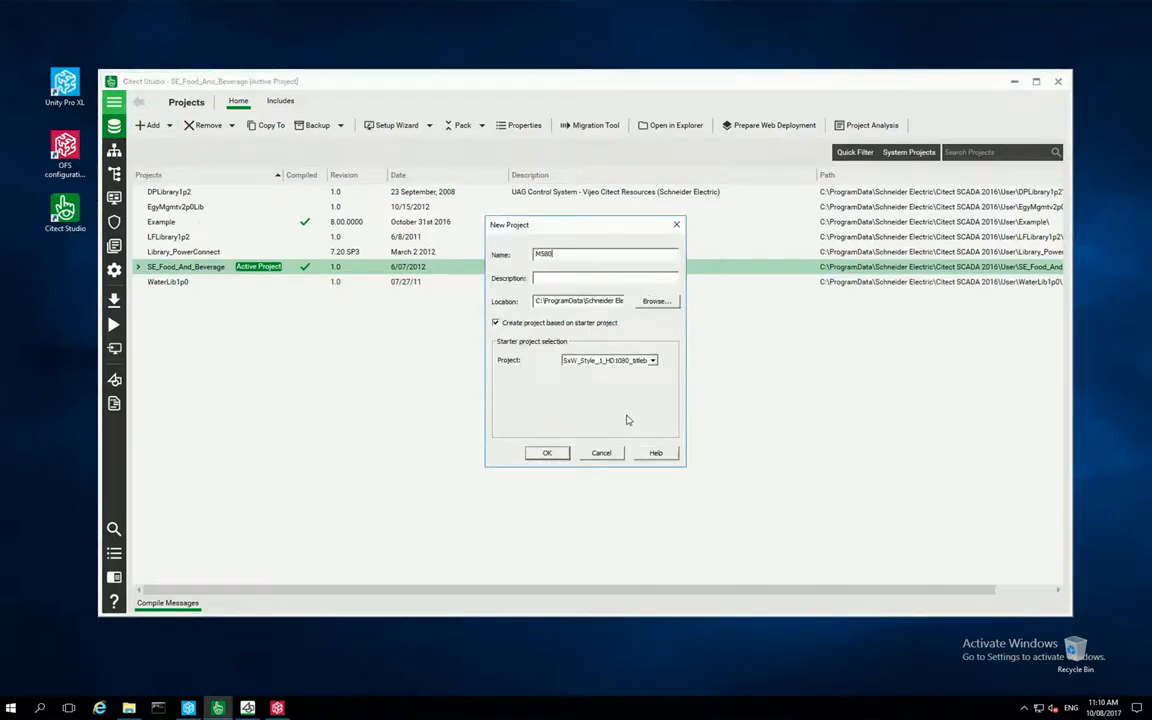
left_click(548, 452)
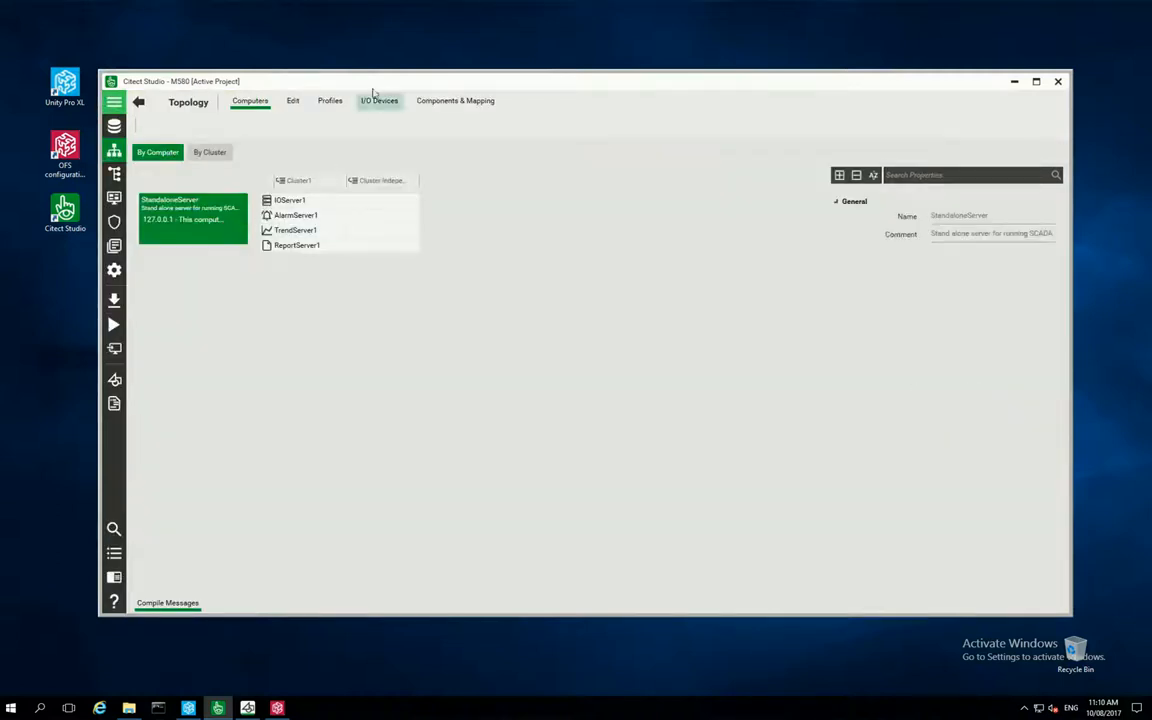
Start a new I/O device named M580 using the M580 OFSOPC driver.
left_click(380, 100)
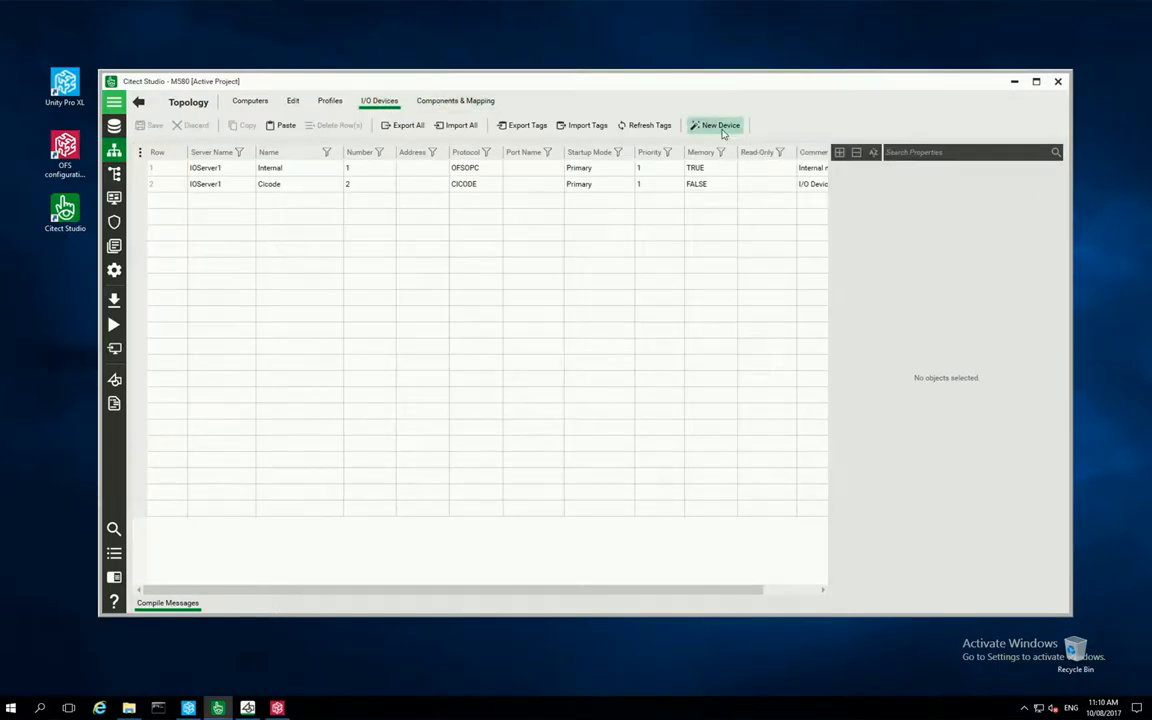
left_click(720, 124)
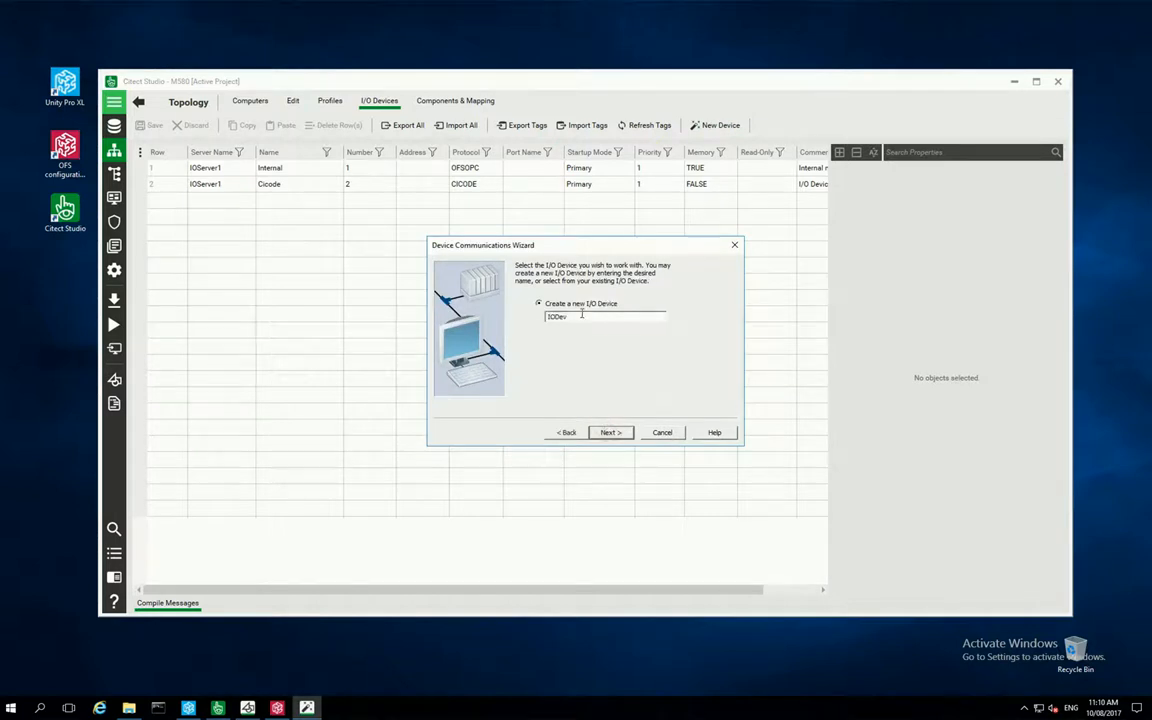
type("M580")
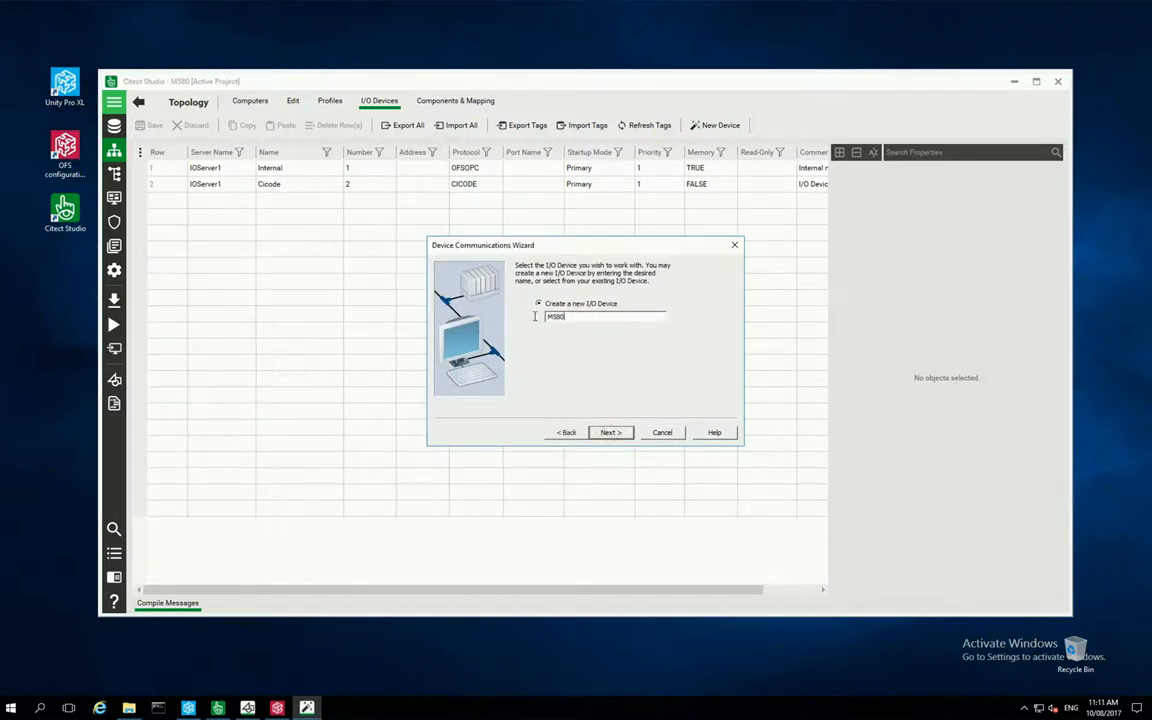
left_click(610, 432)
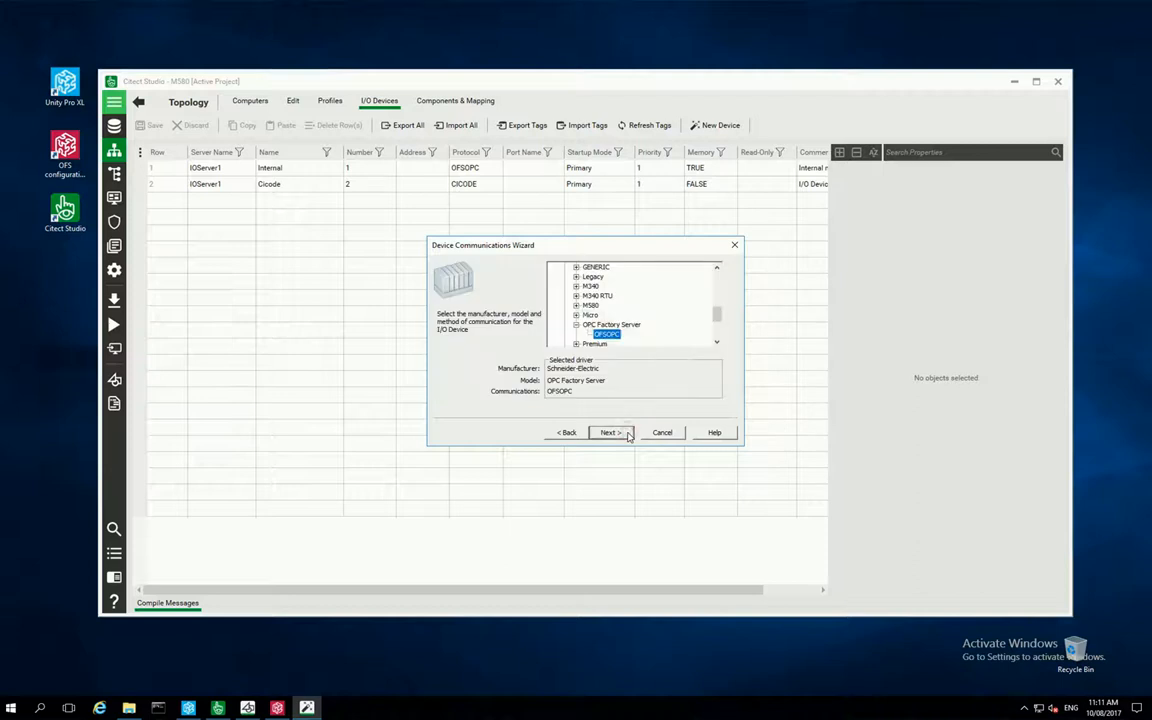
left_click(608, 324)
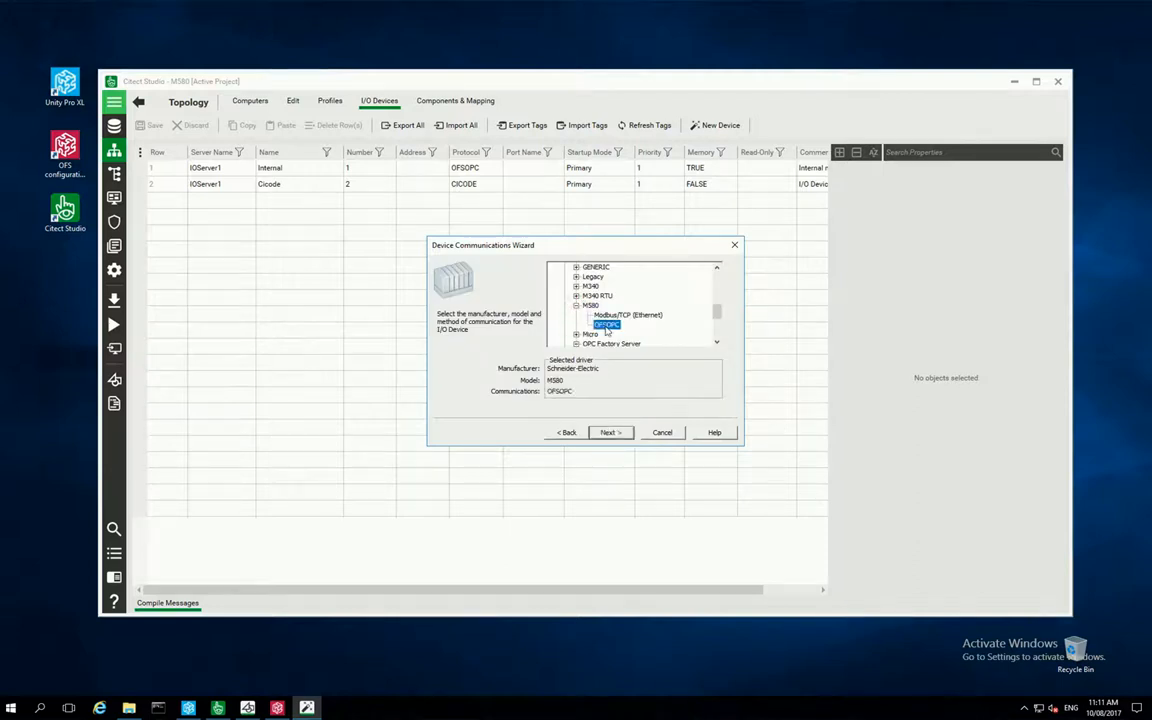
Give the device address M580 and link it to an external tag database.
left_click(608, 432)
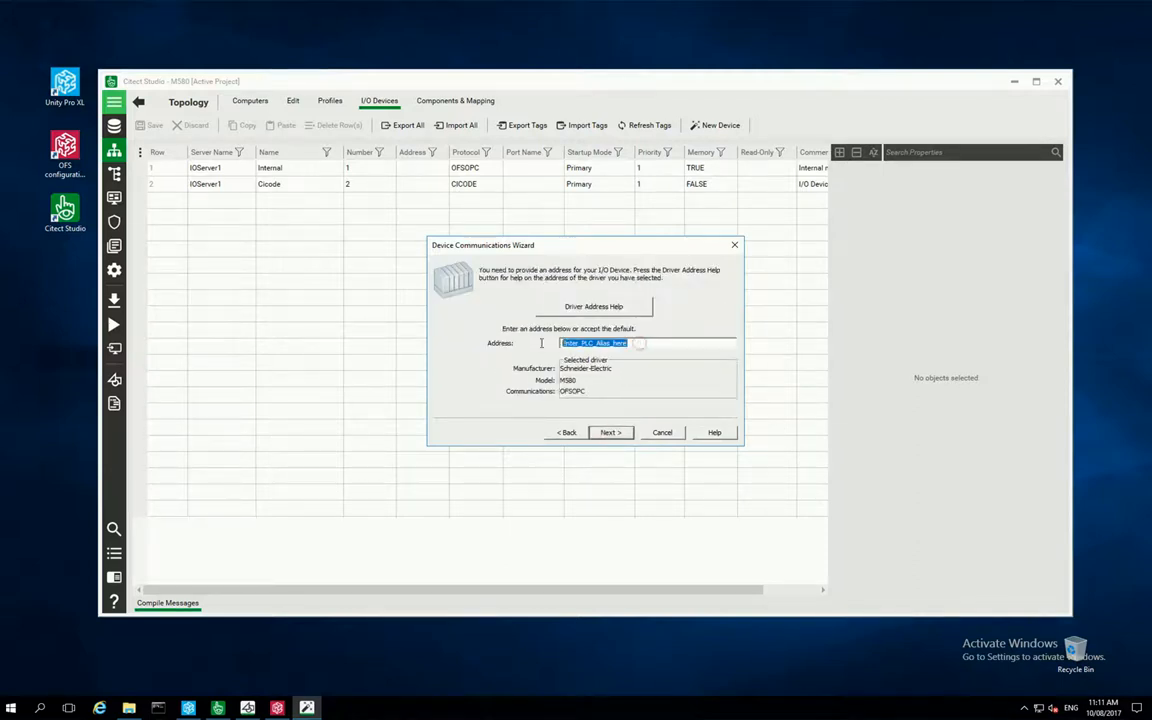
type("M580")
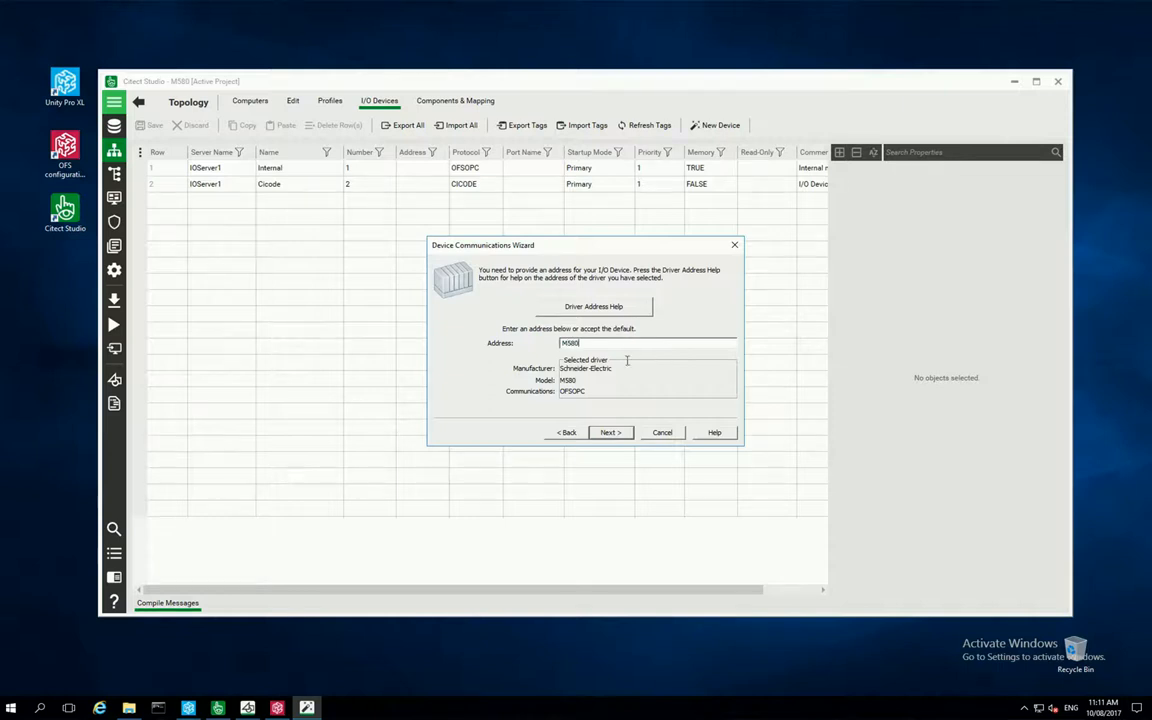
left_click(608, 432)
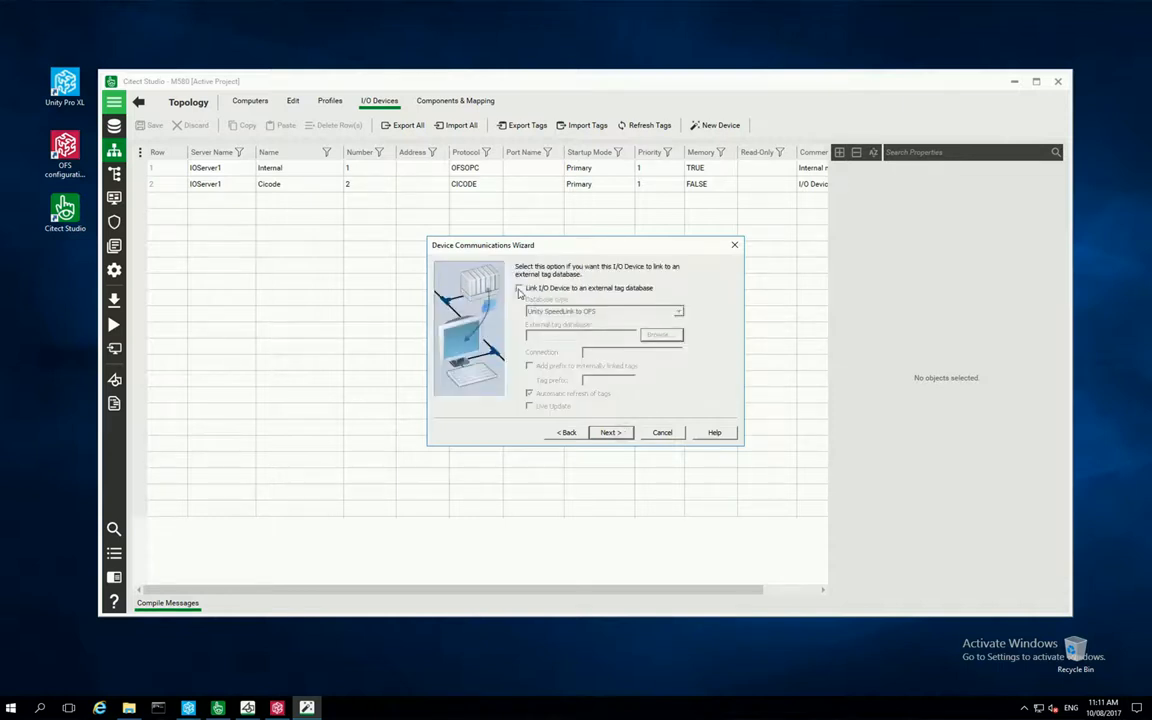
left_click(520, 288)
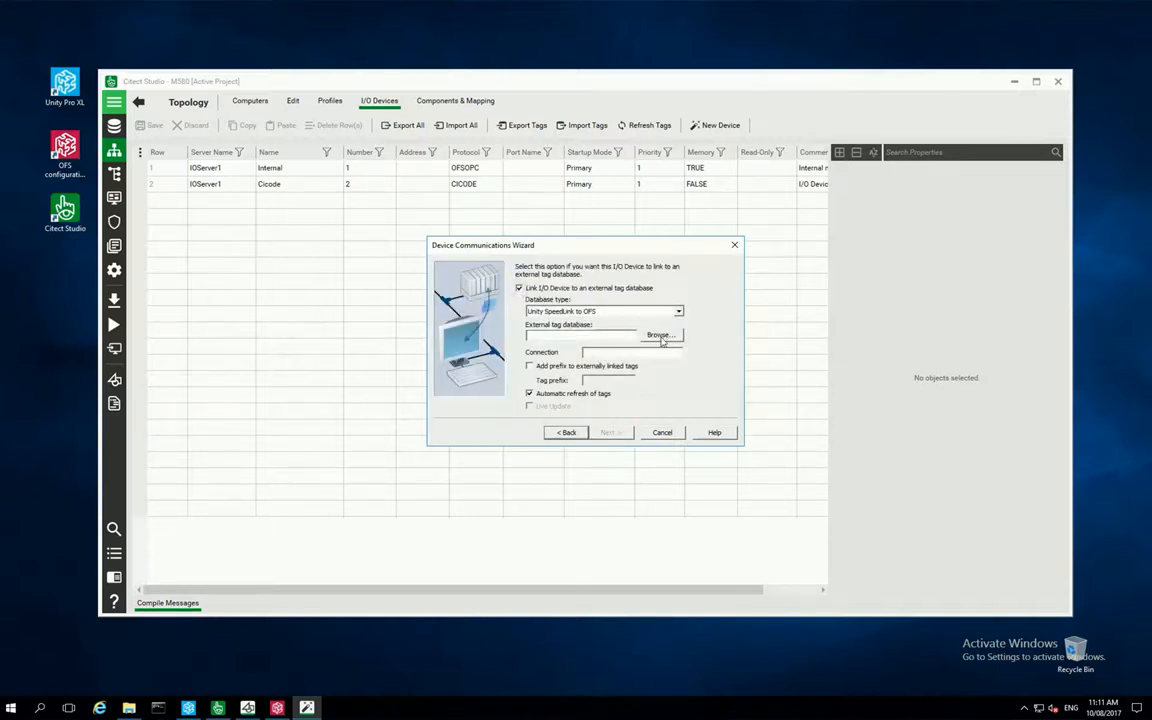
Select the M580 branch of the Schneider OFS OPC server as the tag source.
left_click(660, 336)
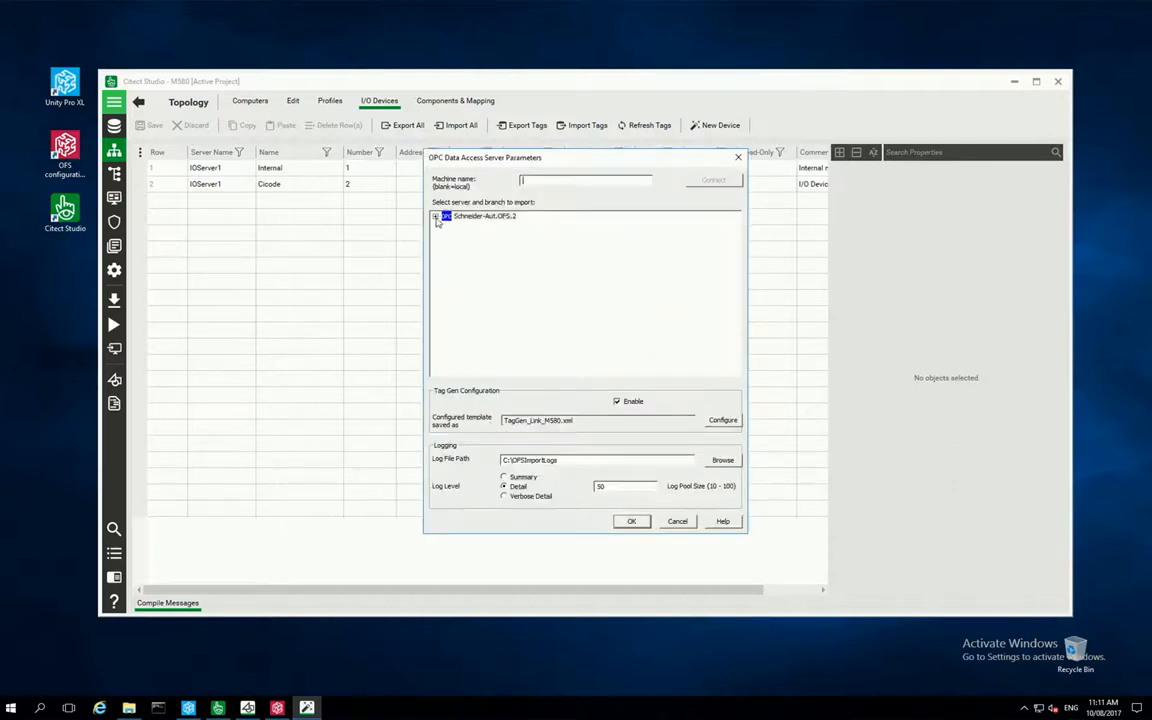
left_click(436, 216)
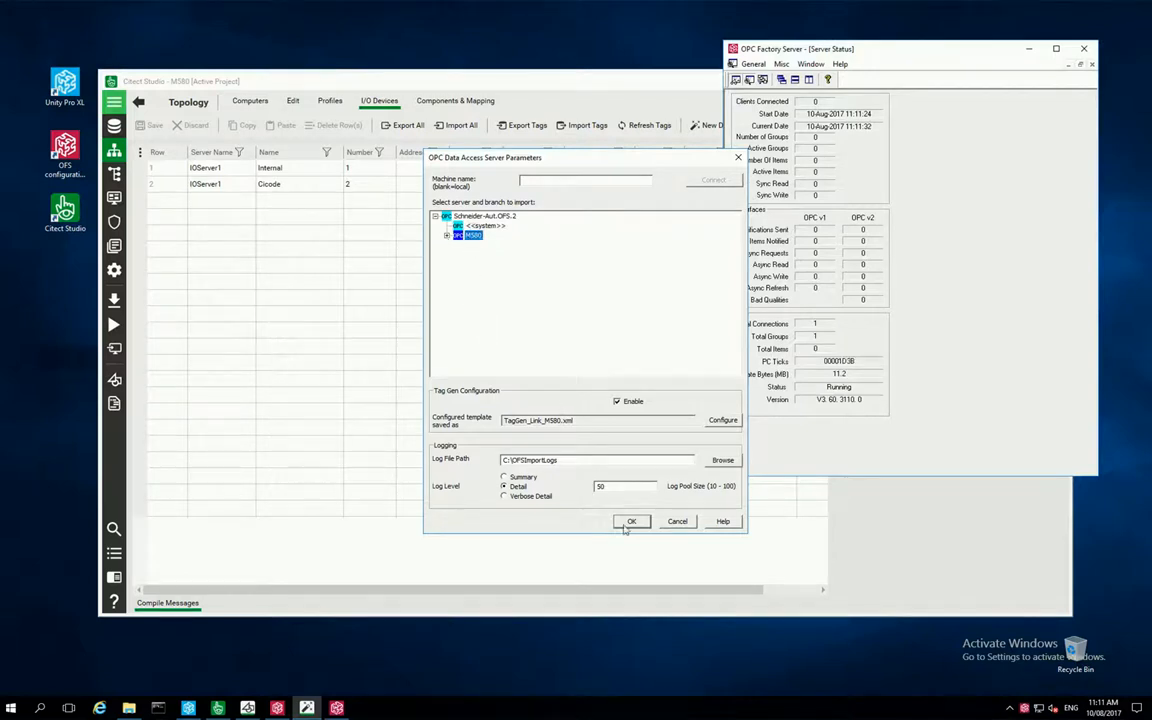
left_click(632, 520)
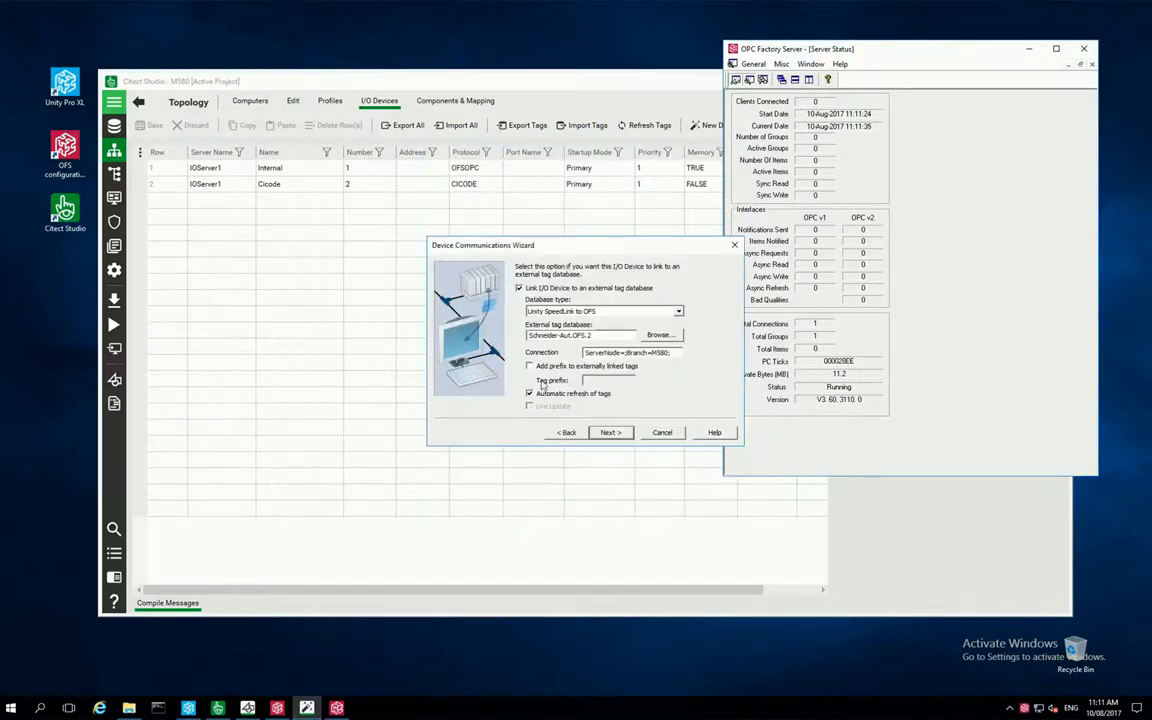
Add tag prefix M580 to linked tags and finish the wizard to apply the link.
left_click(530, 366)
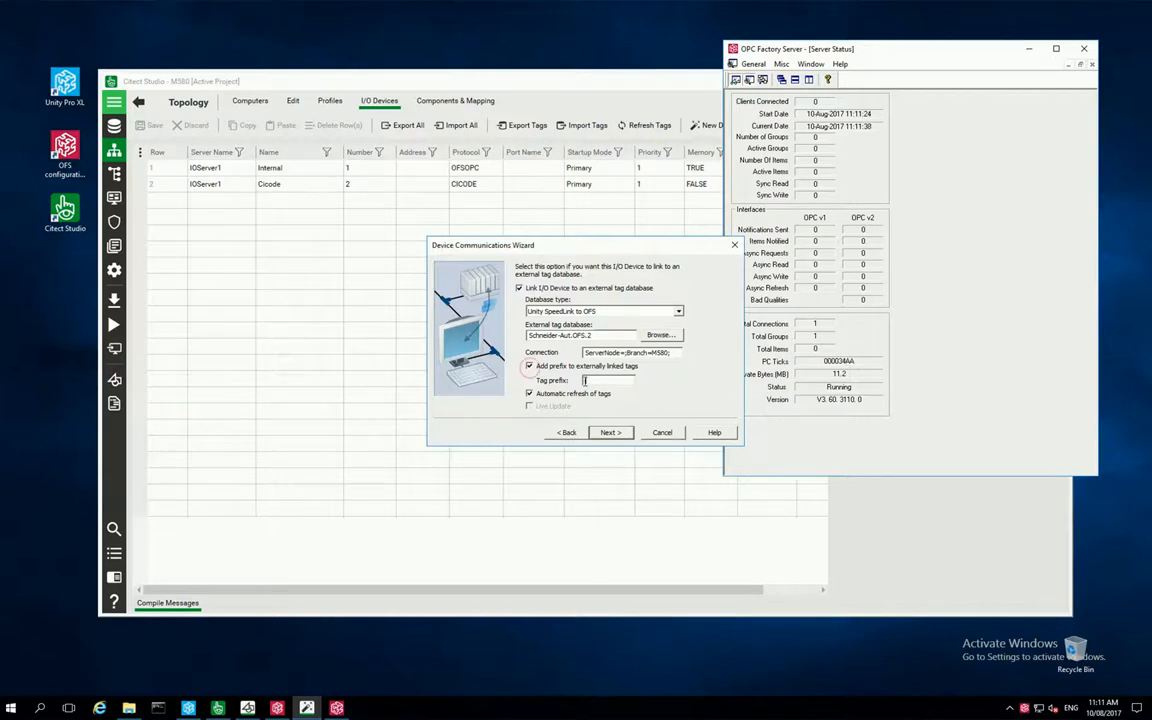
type("M580_")
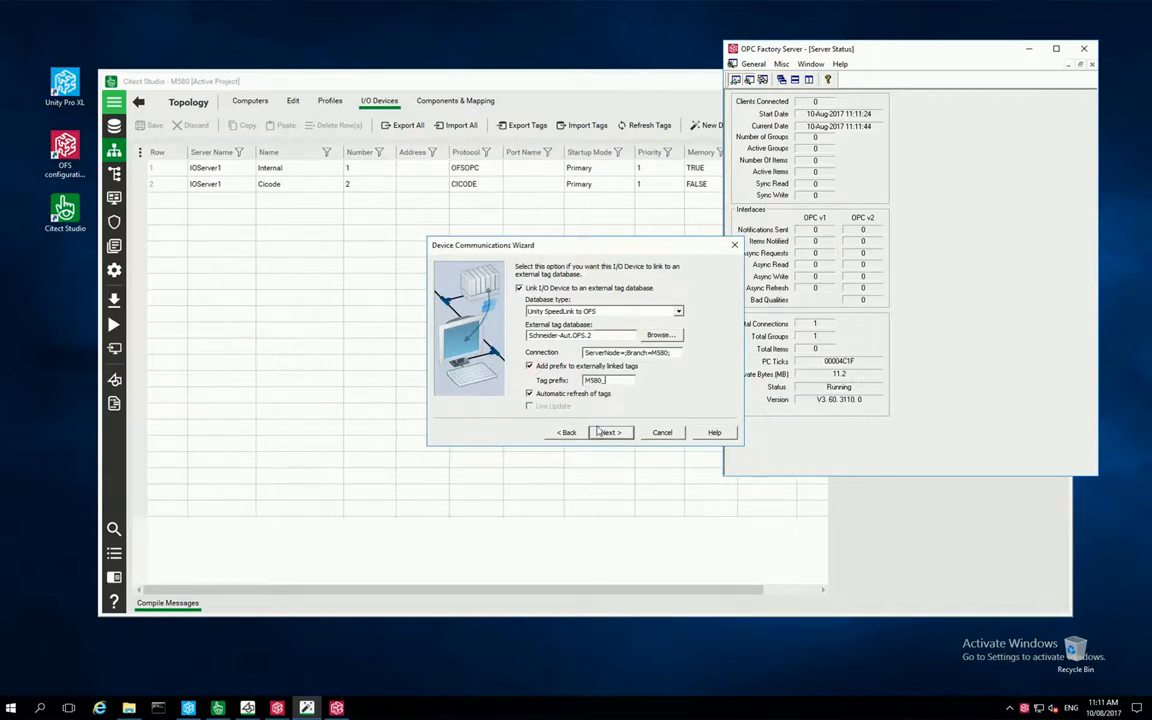
left_click(610, 432)
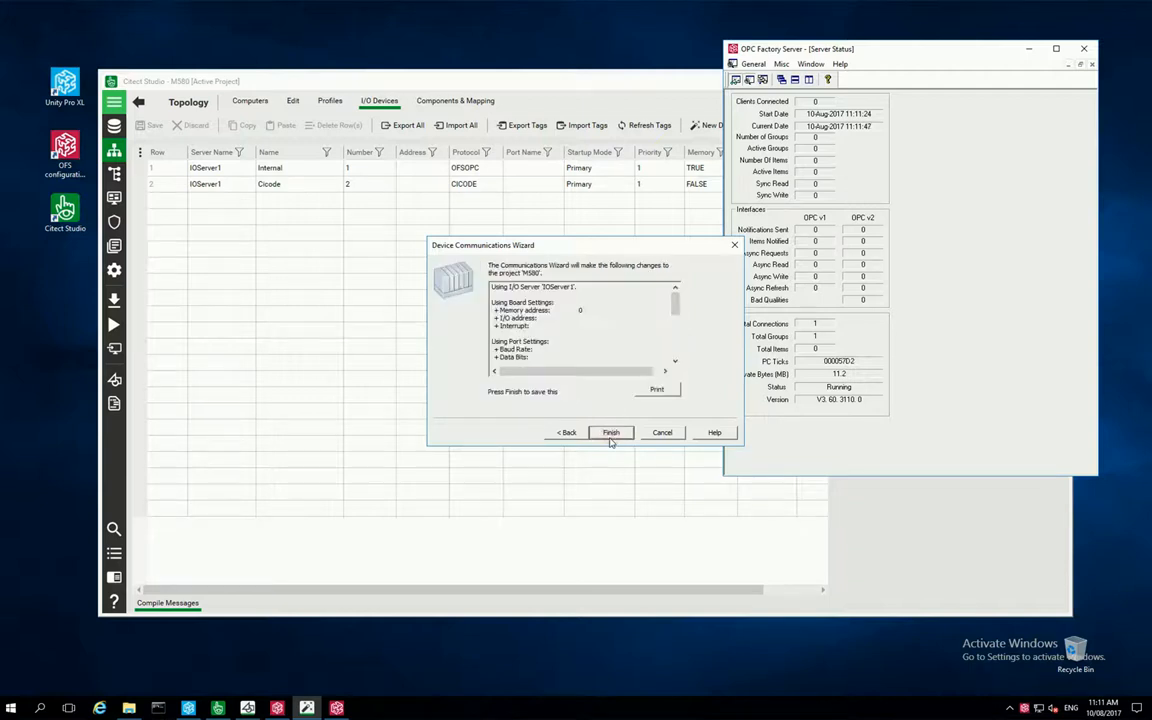
left_click(612, 432)
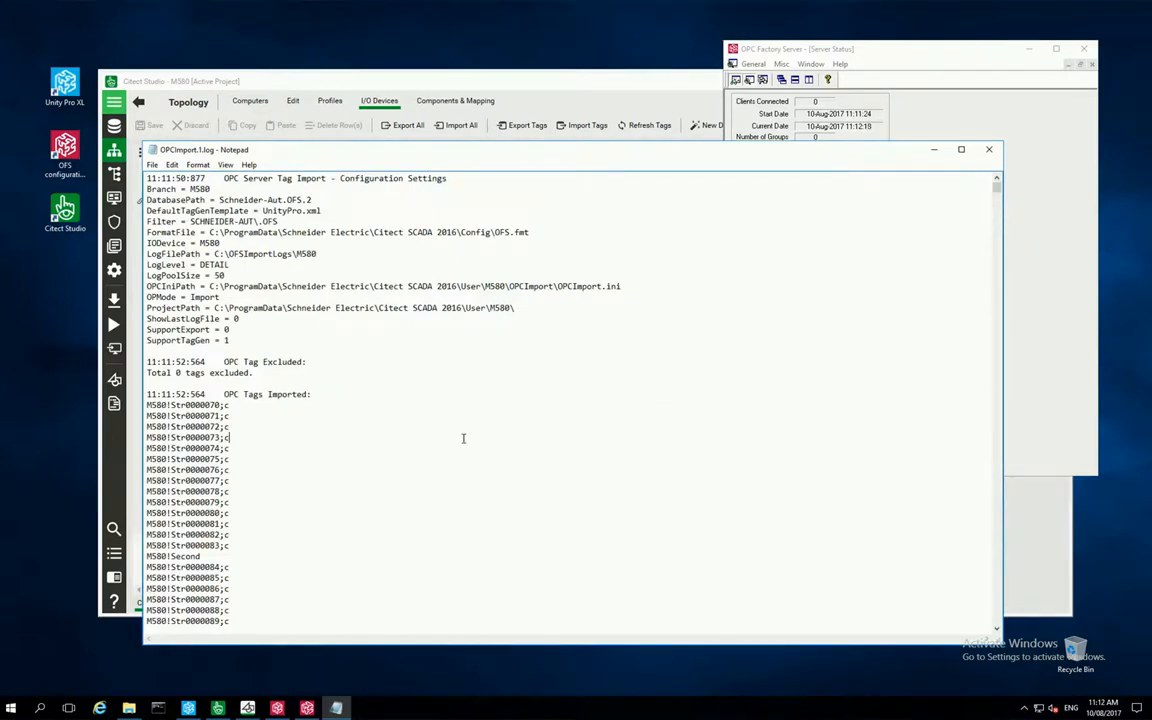
Scroll through OPCImport.log's imported M580 tags and close Notepad.
scroll("down", 3)
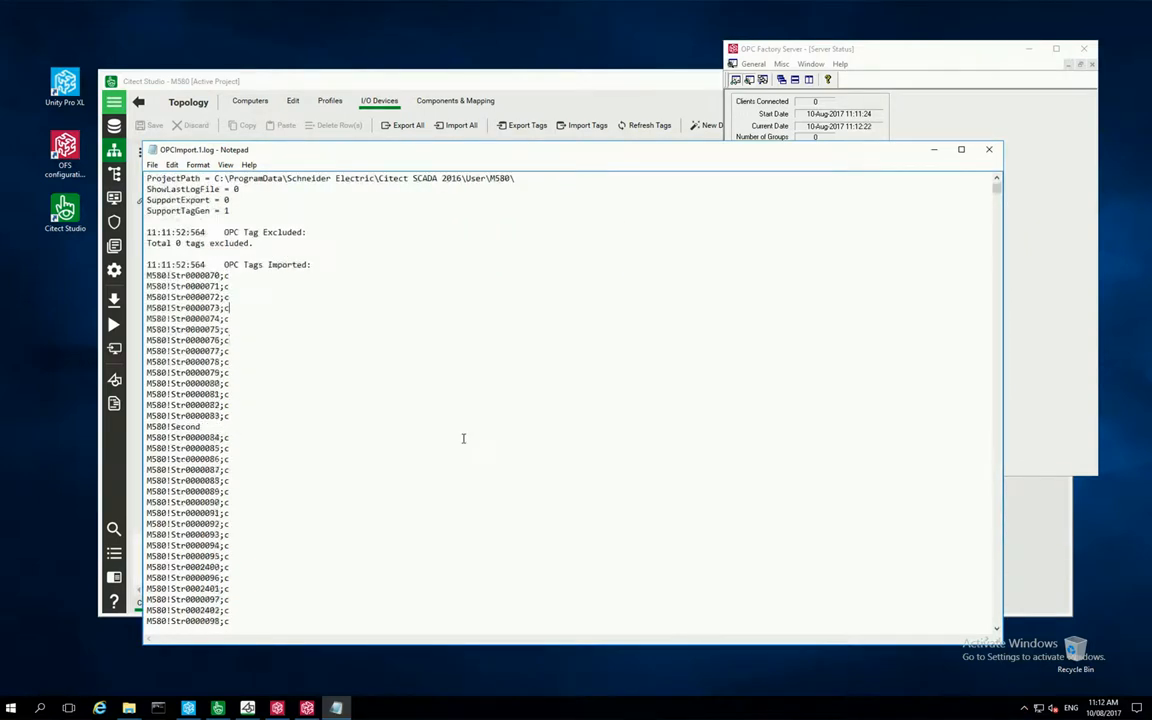
left_click(988, 148)
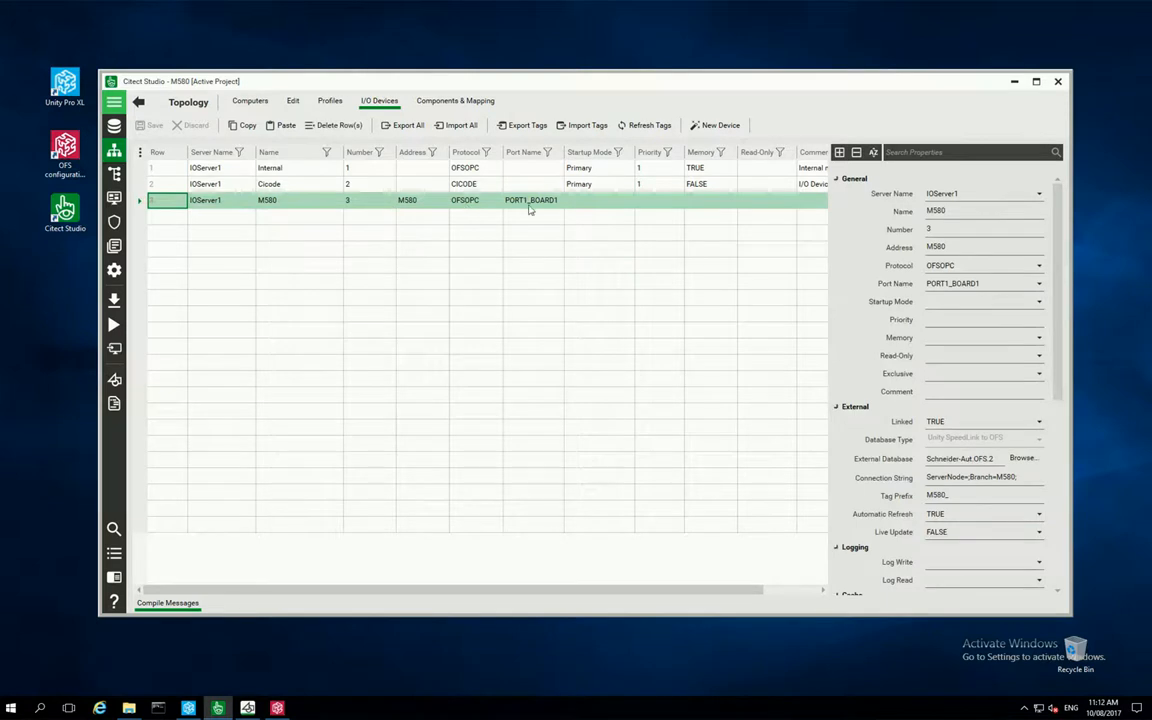
Set the M580 device's Automatic Refresh to FALSE, save, and scroll the imported variables.
left_click(1038, 512)
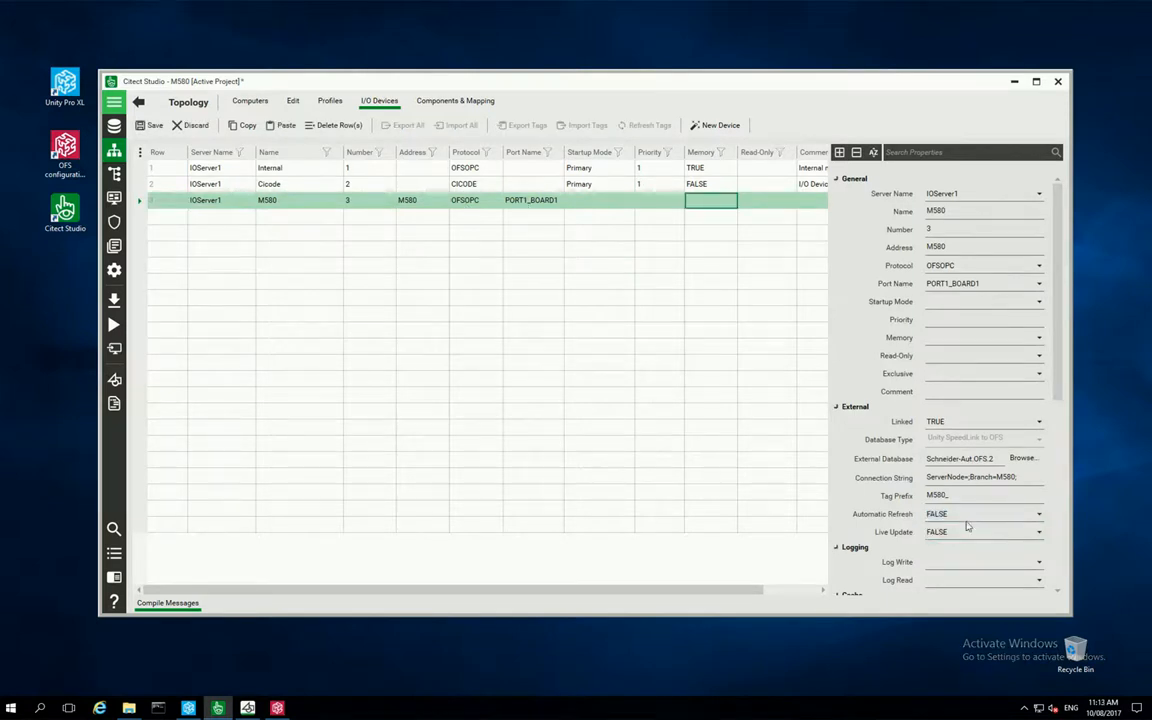
left_click(150, 124)
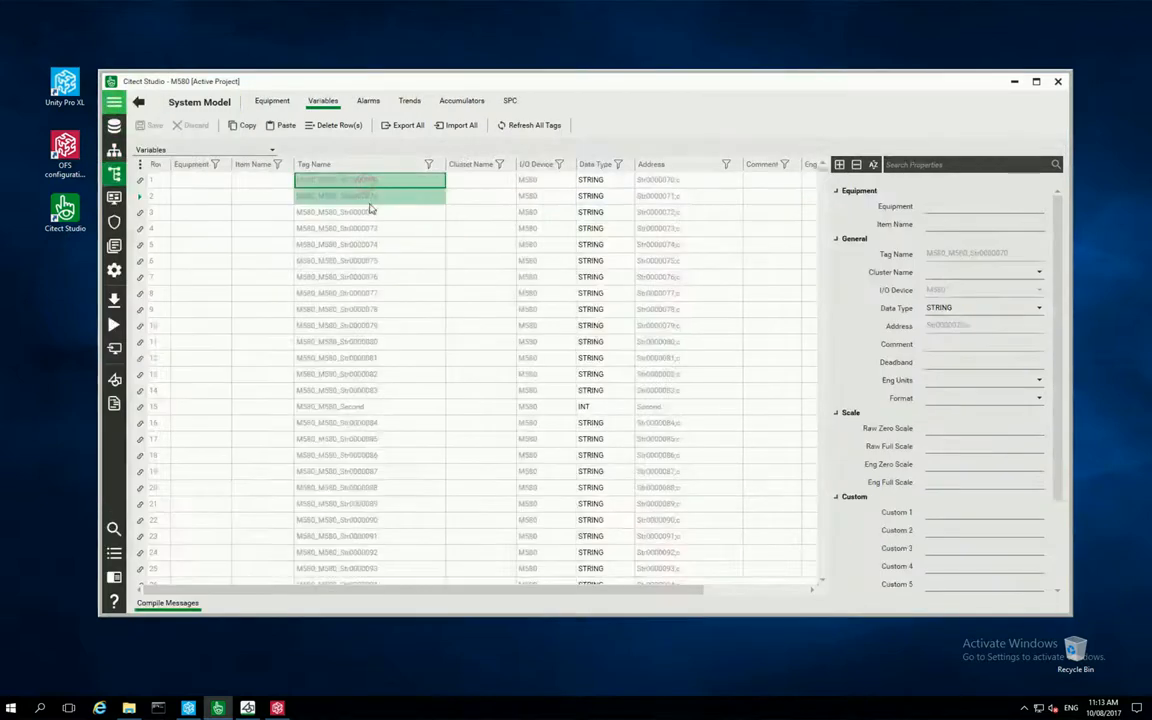
scroll("down", 3)
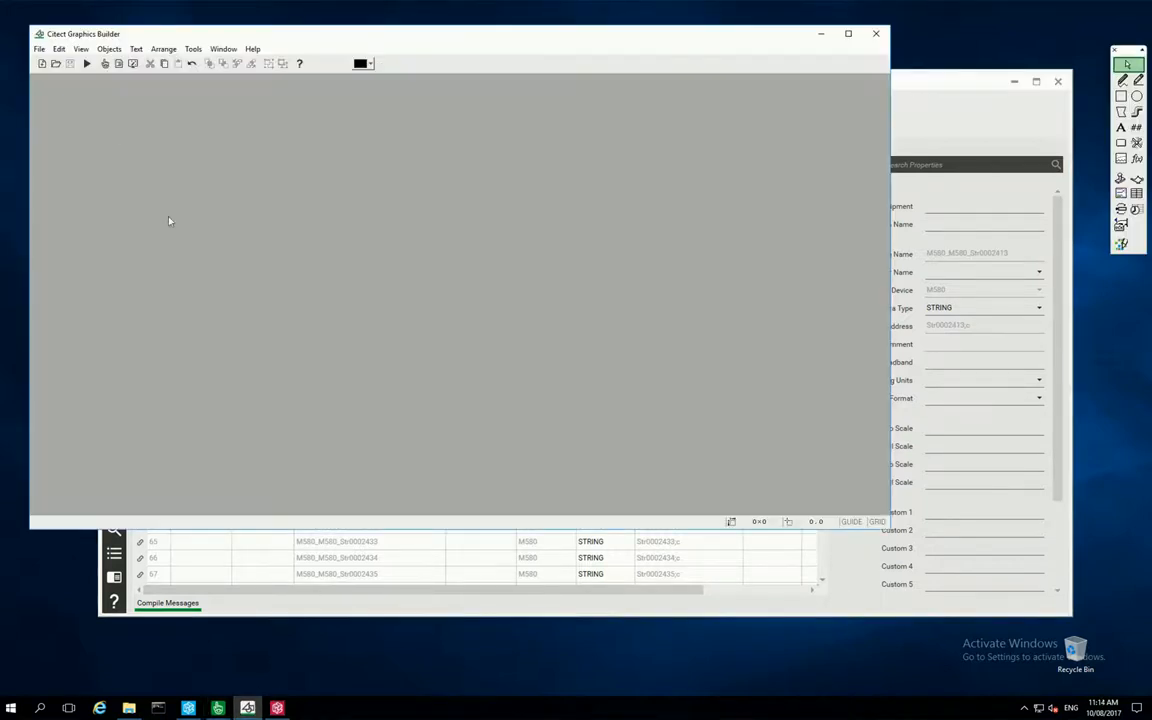
Place a String-type value display for the M580 Str tag, then begin the MyDigital label.
left_click(42, 62)
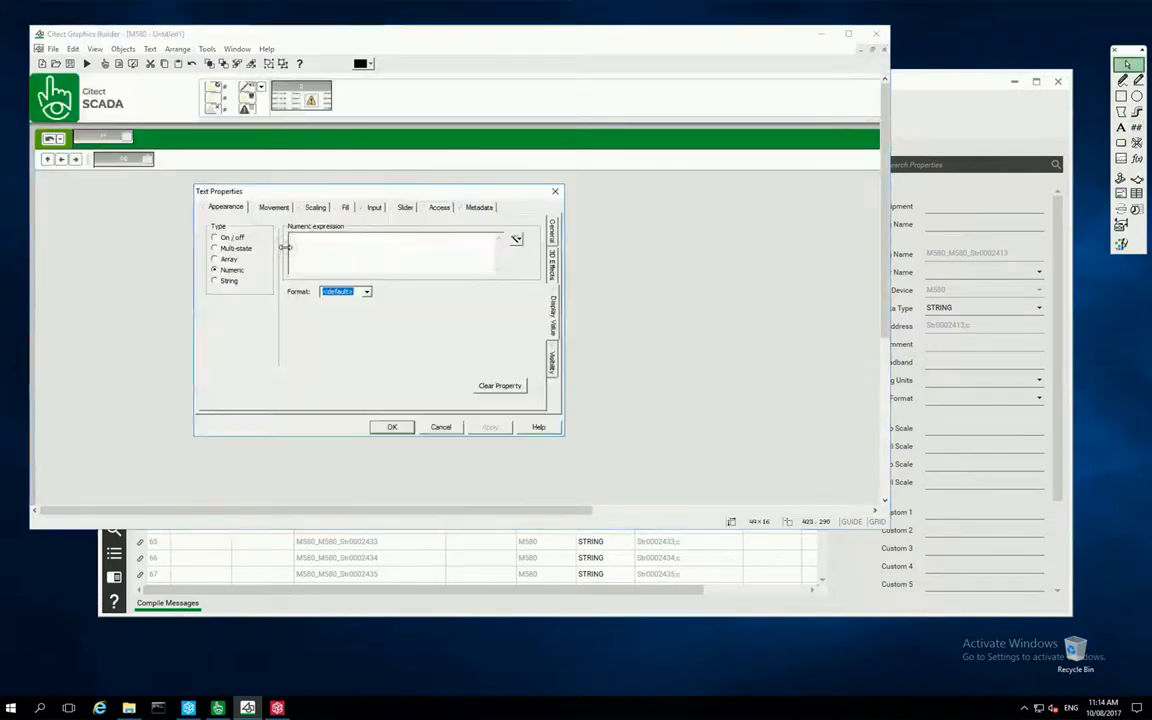
left_click(216, 280)
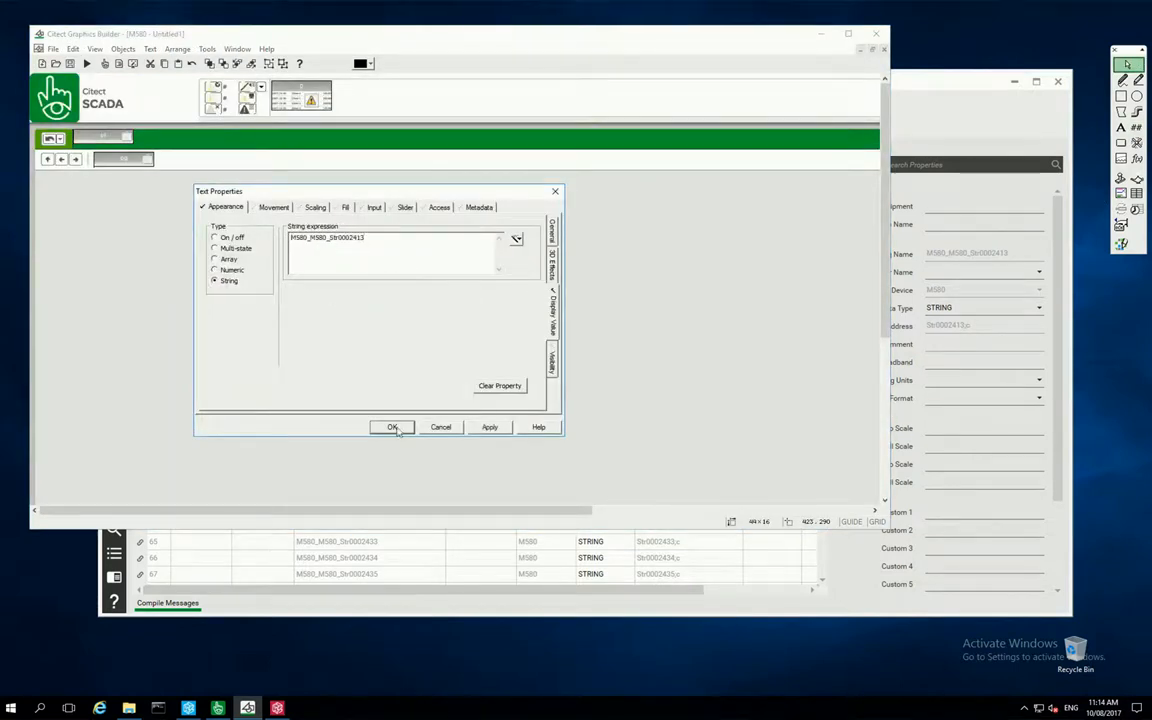
left_click(392, 428)
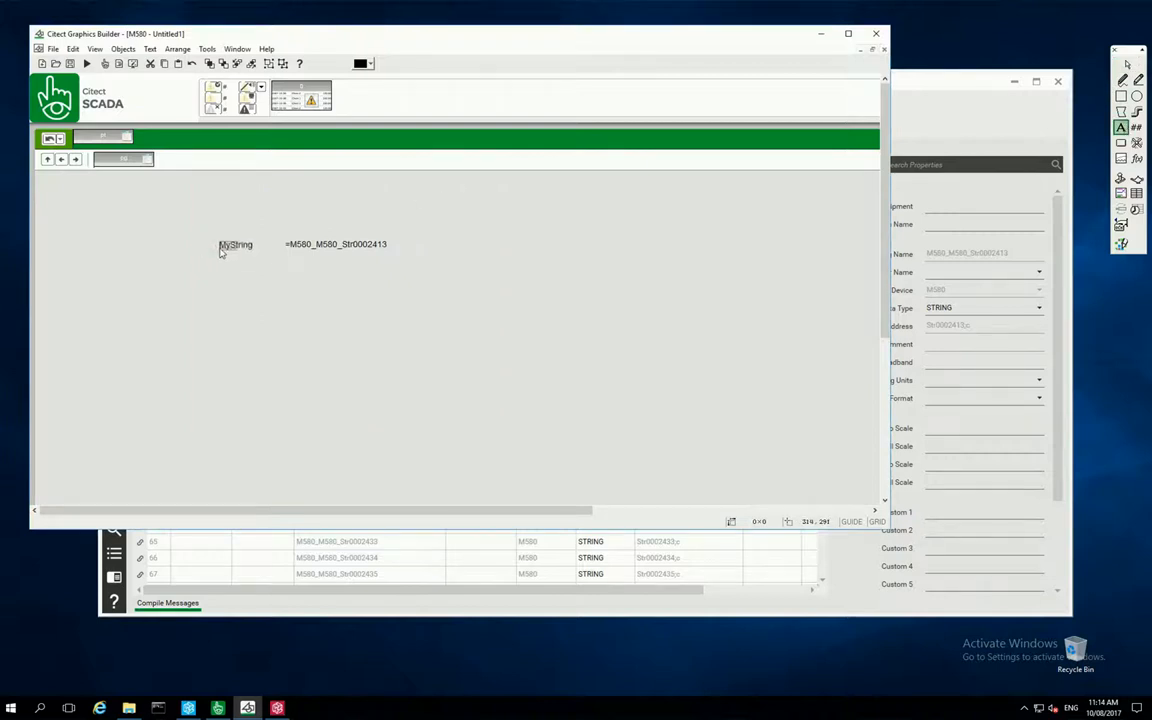
left_click(368, 540)
type("MyDigital")
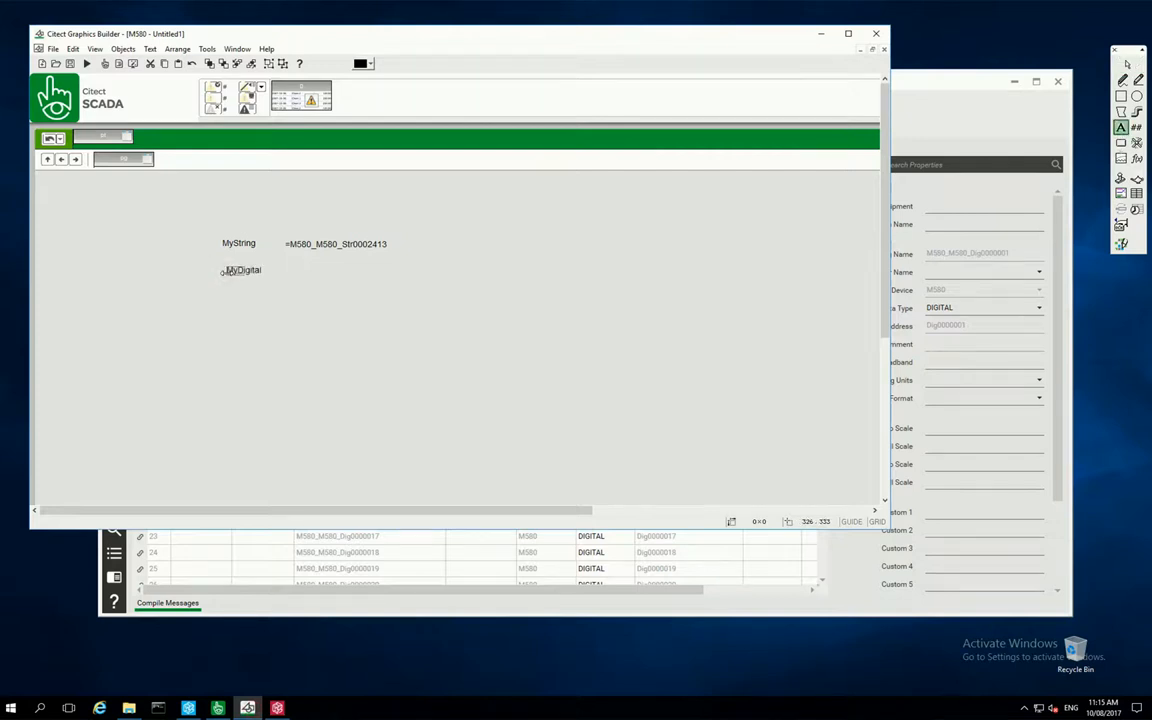
Place an On/Off display for the M580 Dig tag with OFF text MyTagIsOff.
left_click(240, 272)
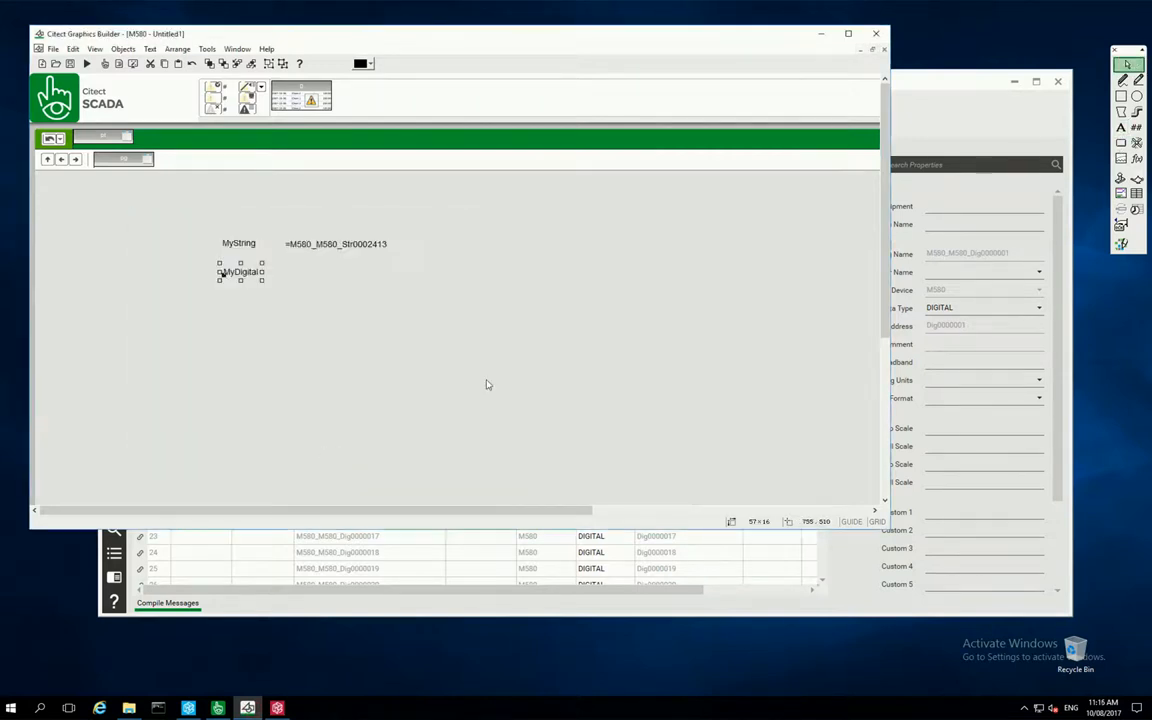
double_click(240, 272)
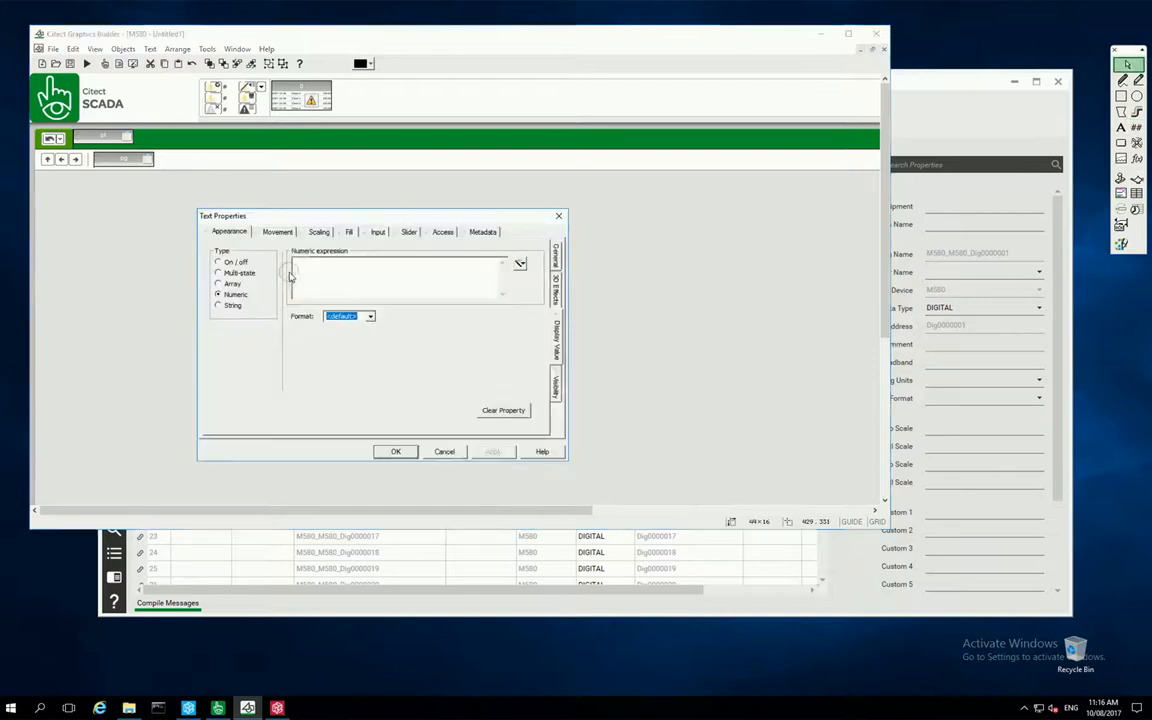
left_click(218, 260)
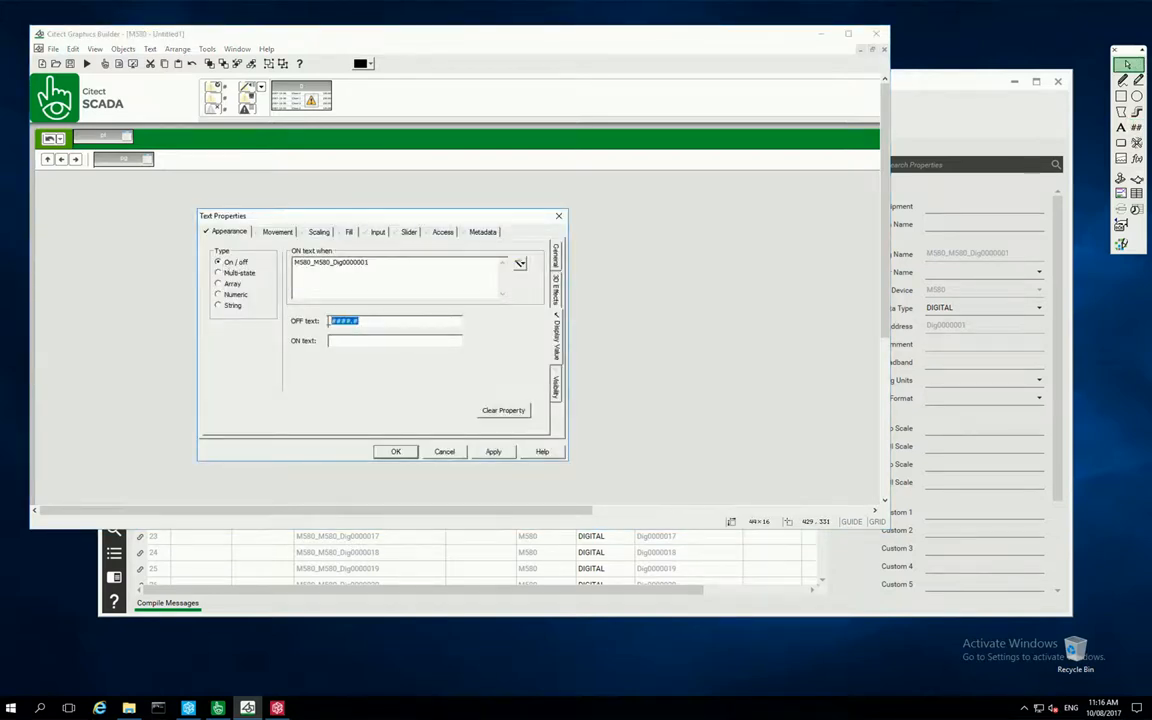
type("OvTagIsOff")
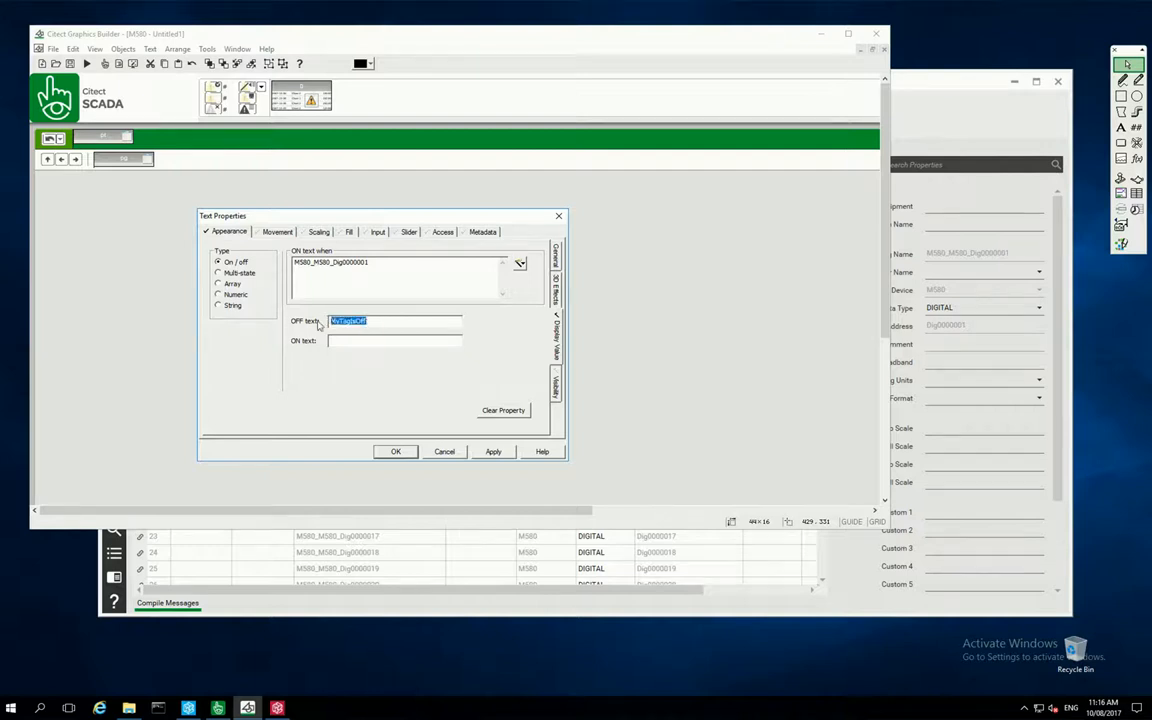
left_click(396, 452)
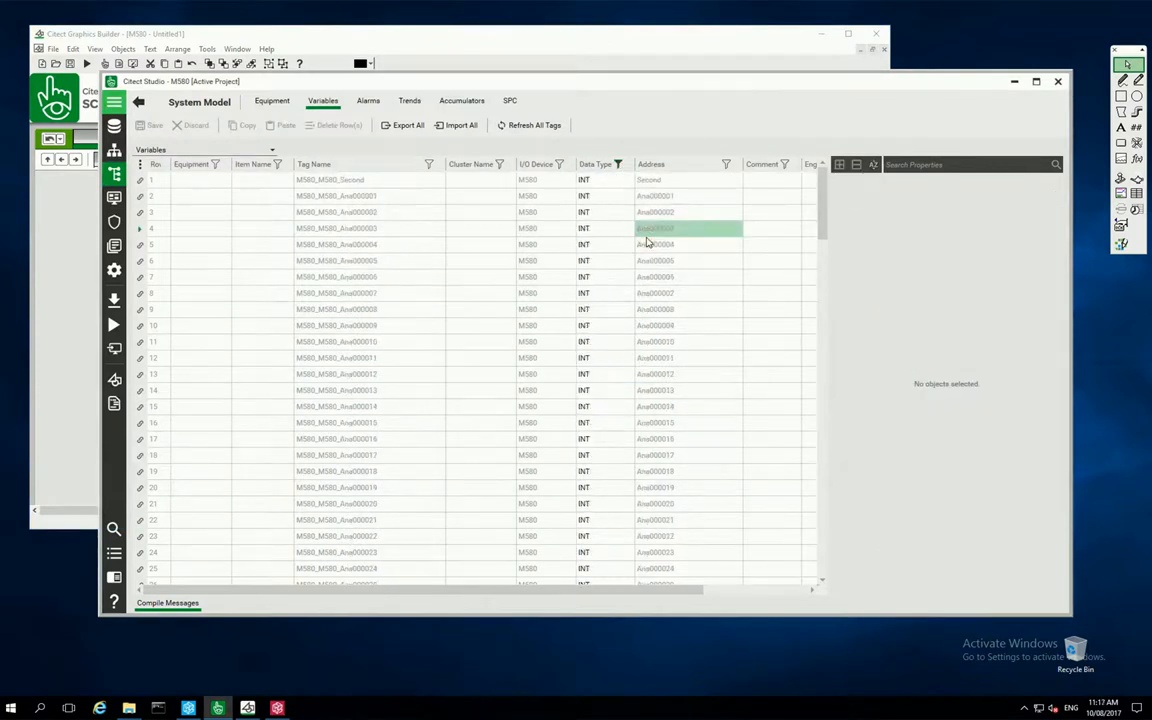
Bind a Number object under the MyInteger label to the first M580 integer tag.
left_click(336, 196)
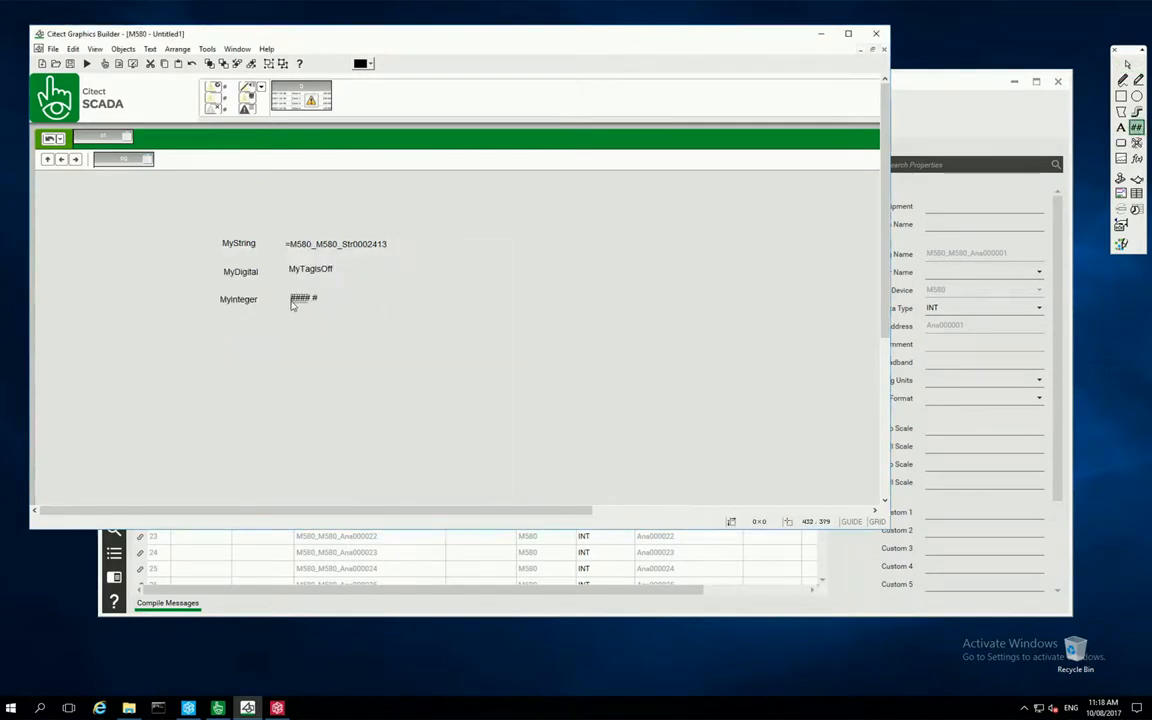
double_click(304, 298)
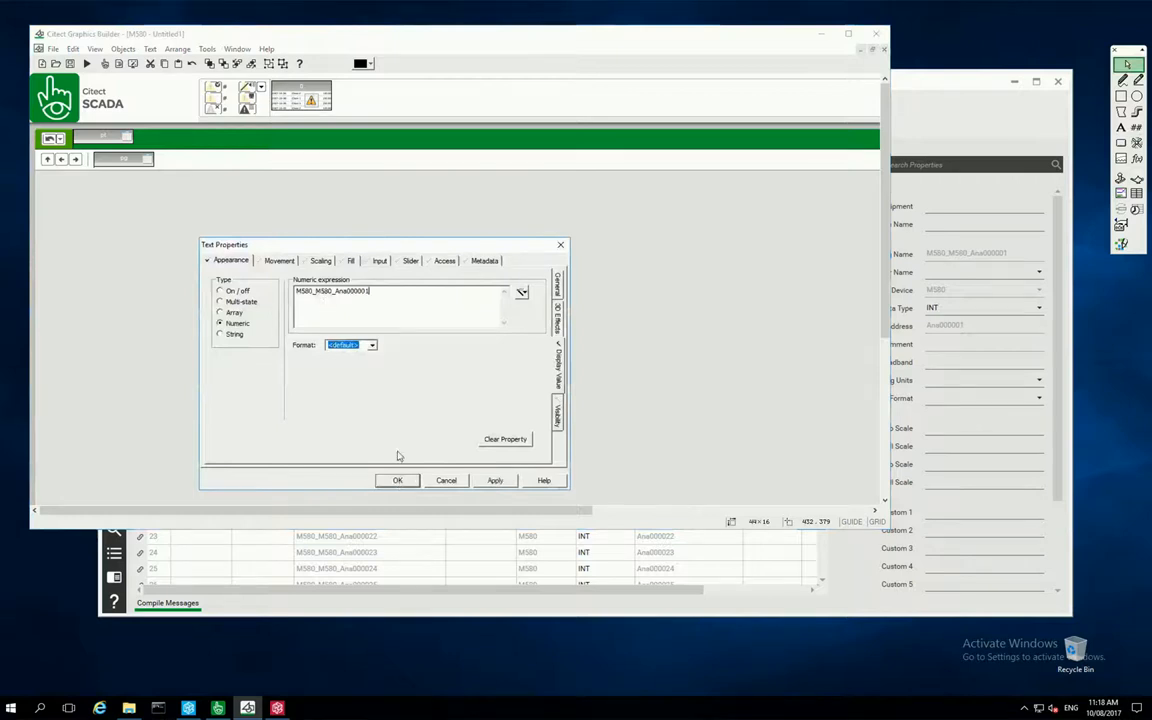
left_click(396, 480)
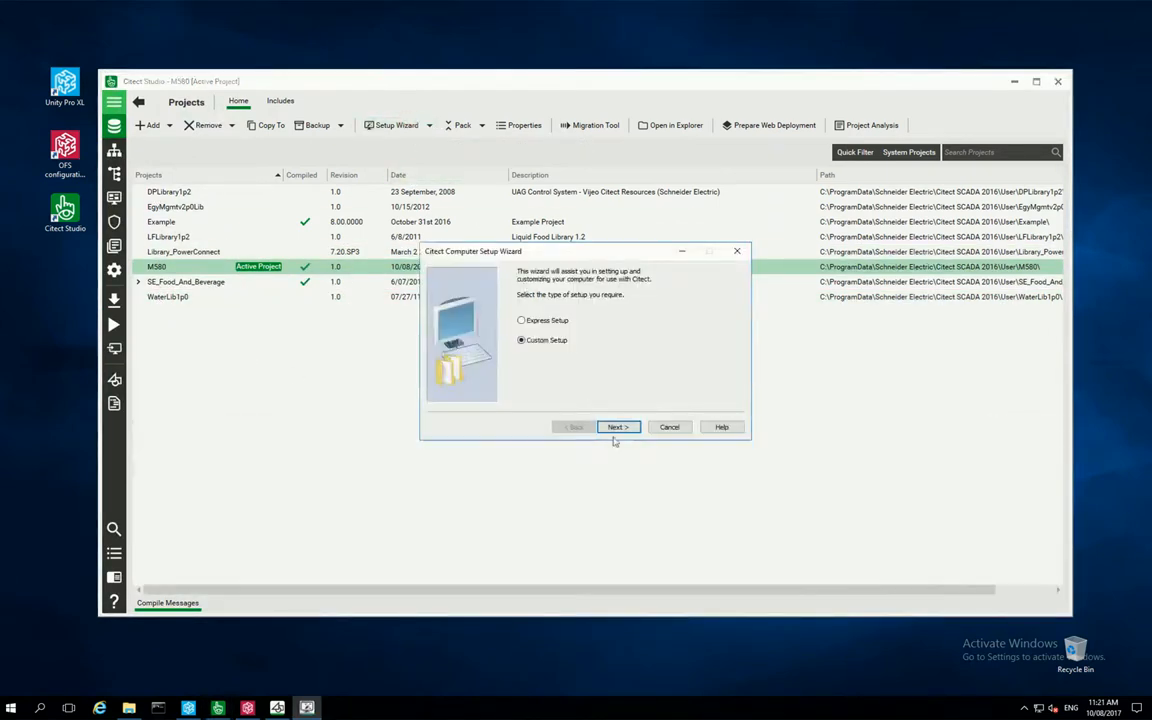
Step through Custom Setup as Server and Control Client, accepting Events, Server User and General Options.
left_click(616, 428)
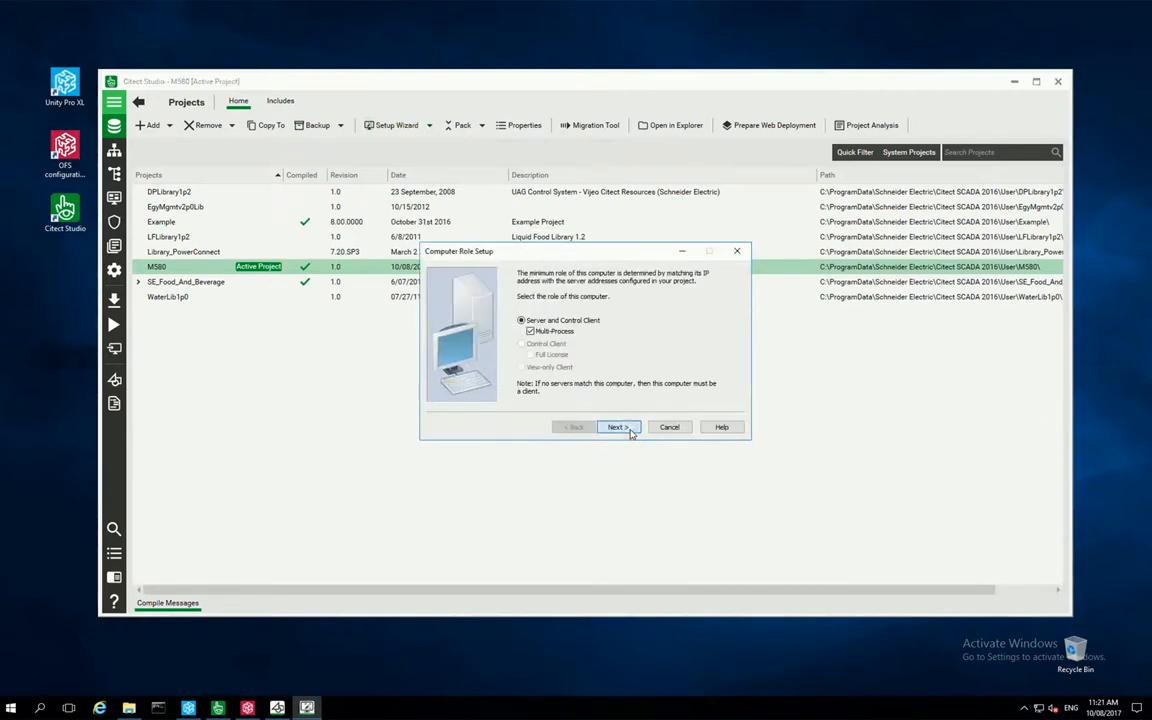
left_click(616, 428)
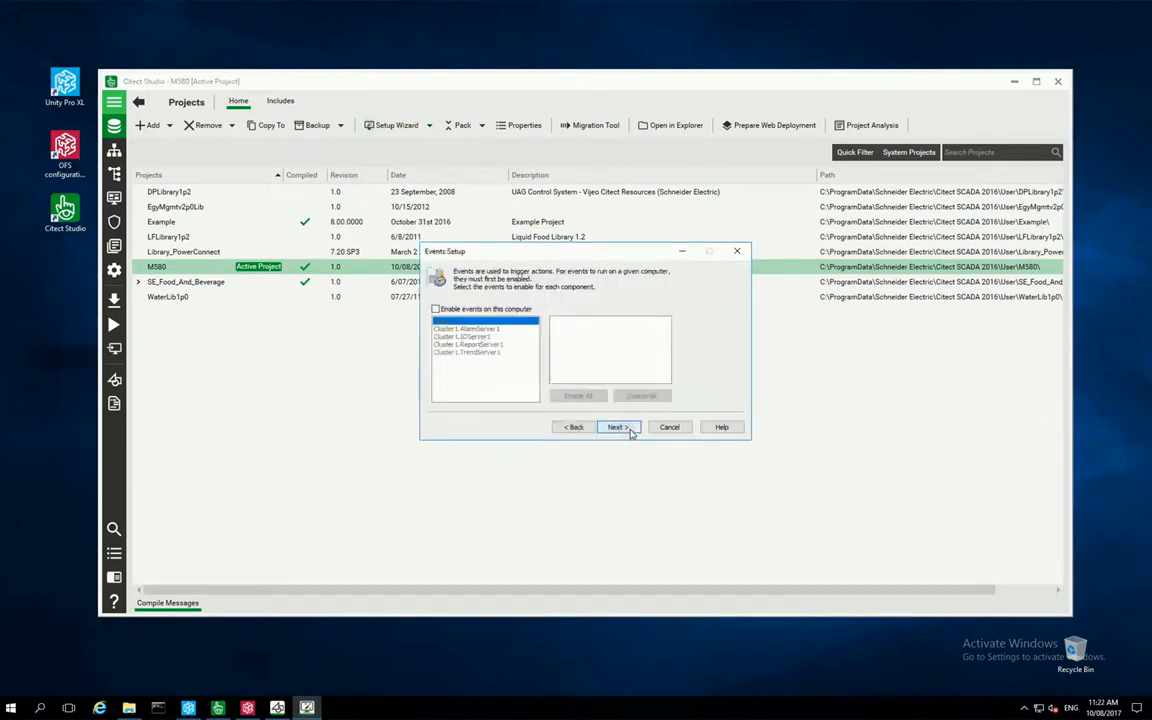
left_click(616, 428)
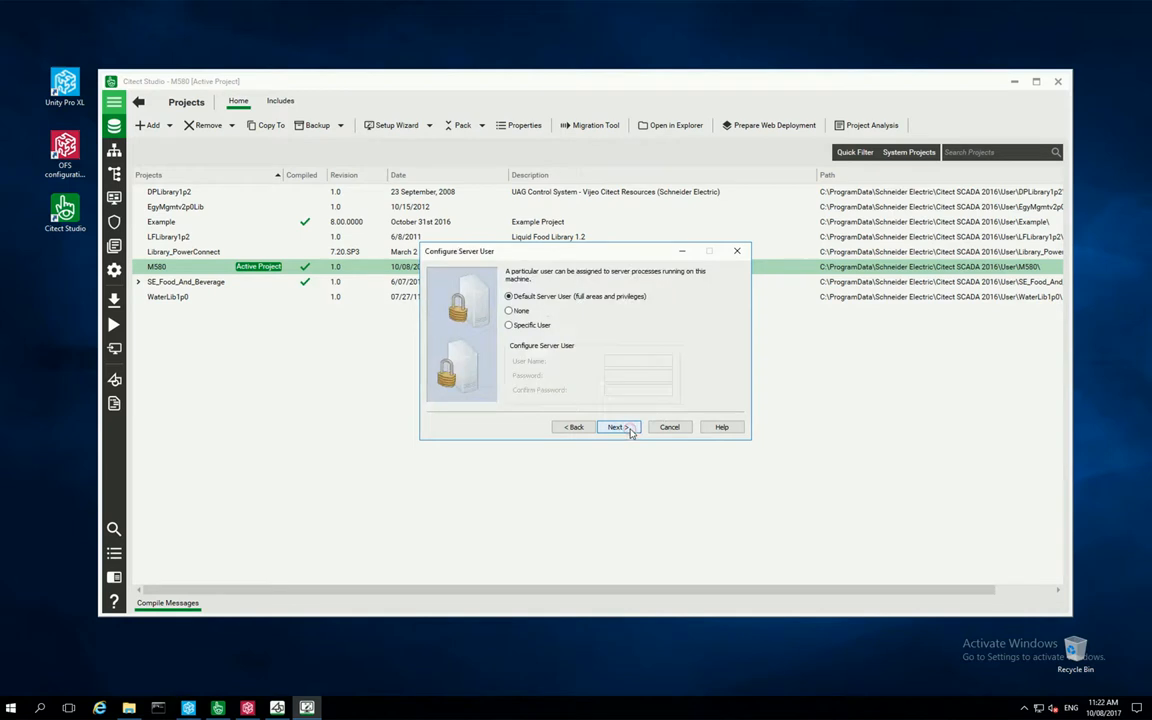
left_click(616, 428)
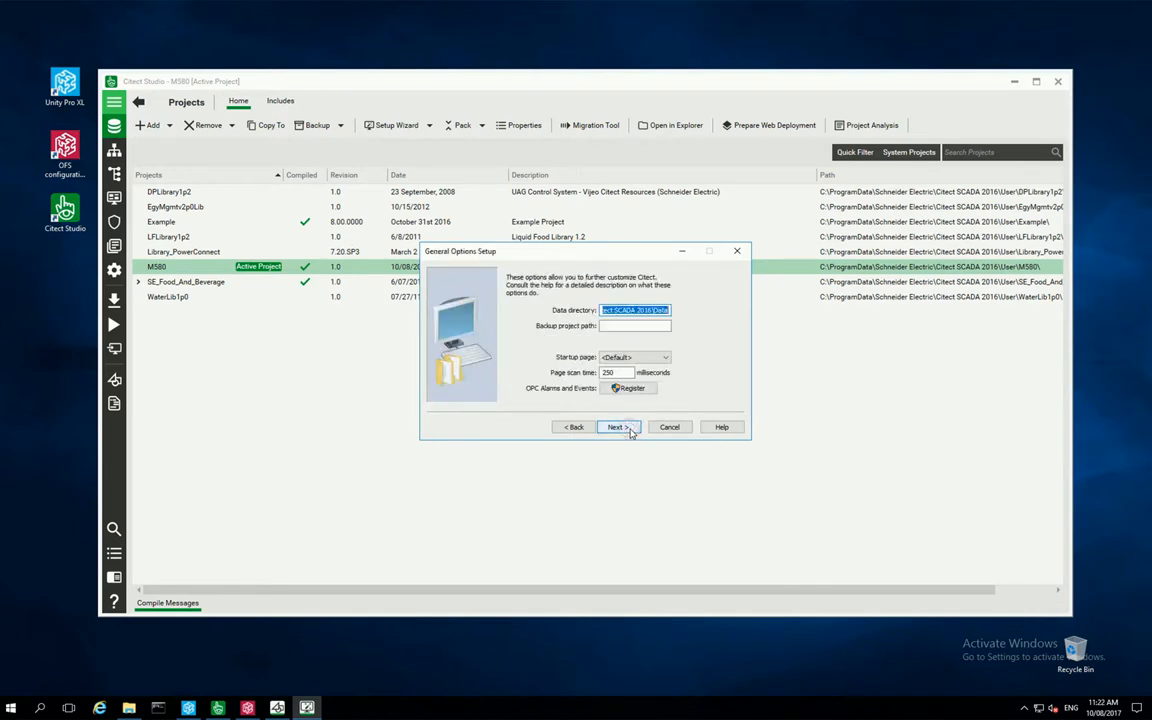
left_click(664, 356)
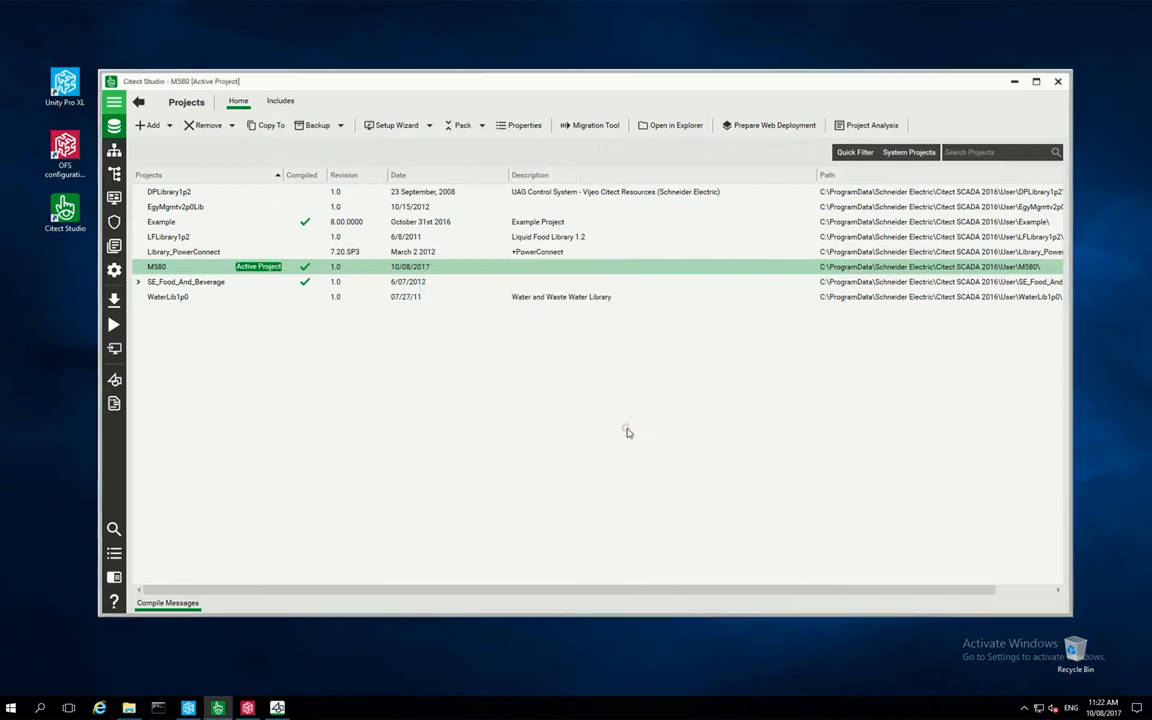
mouse_move(114, 324)
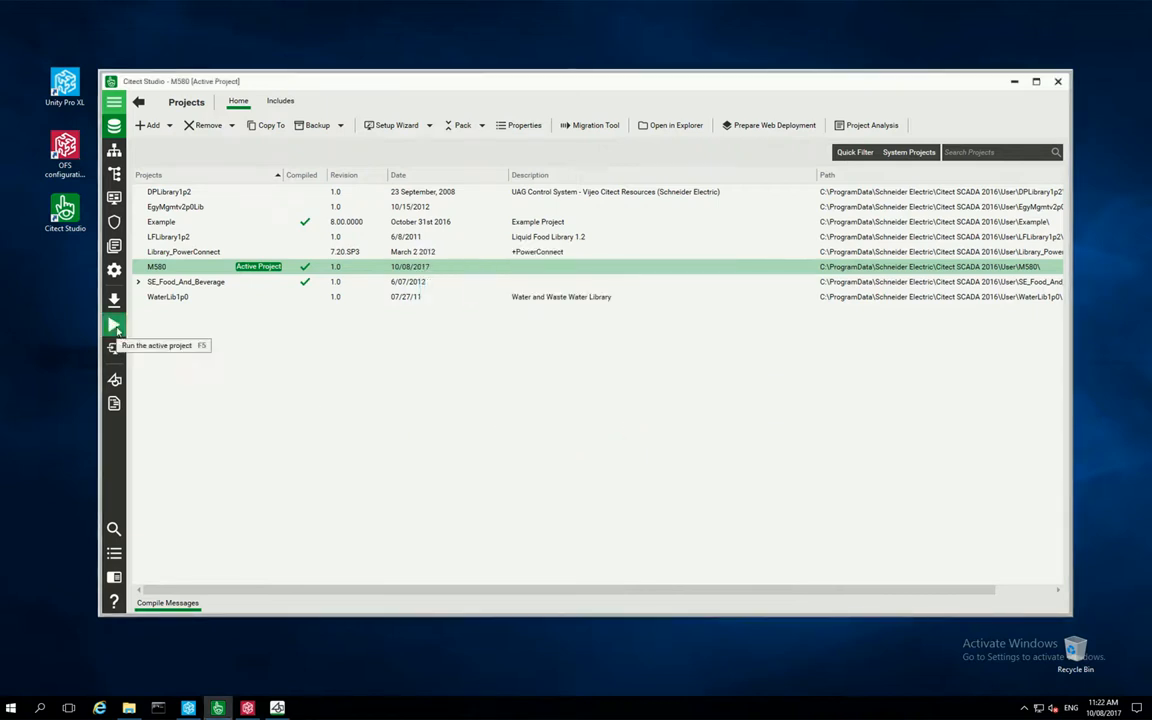
Start the active M580 project in runtime from the left toolbar.
left_click(114, 324)
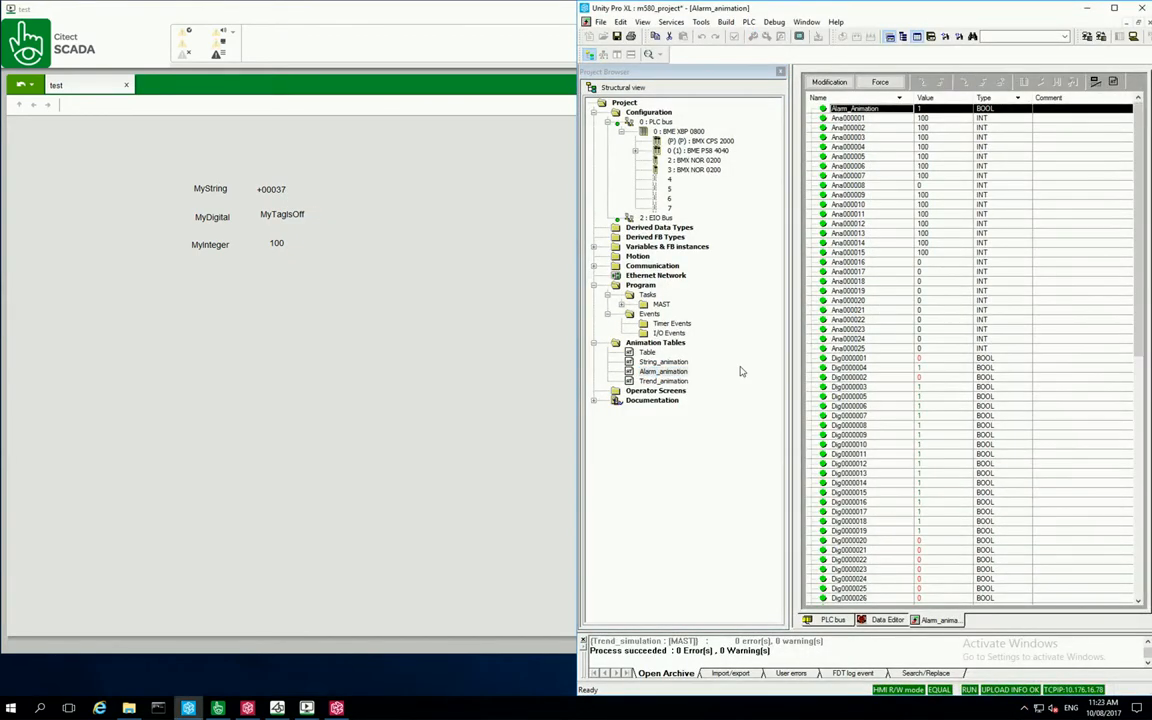
Enable Modification in the animation tables, edit Ana to 50 and Dig to on, then show the PLC bus.
left_click(848, 118)
type("50")
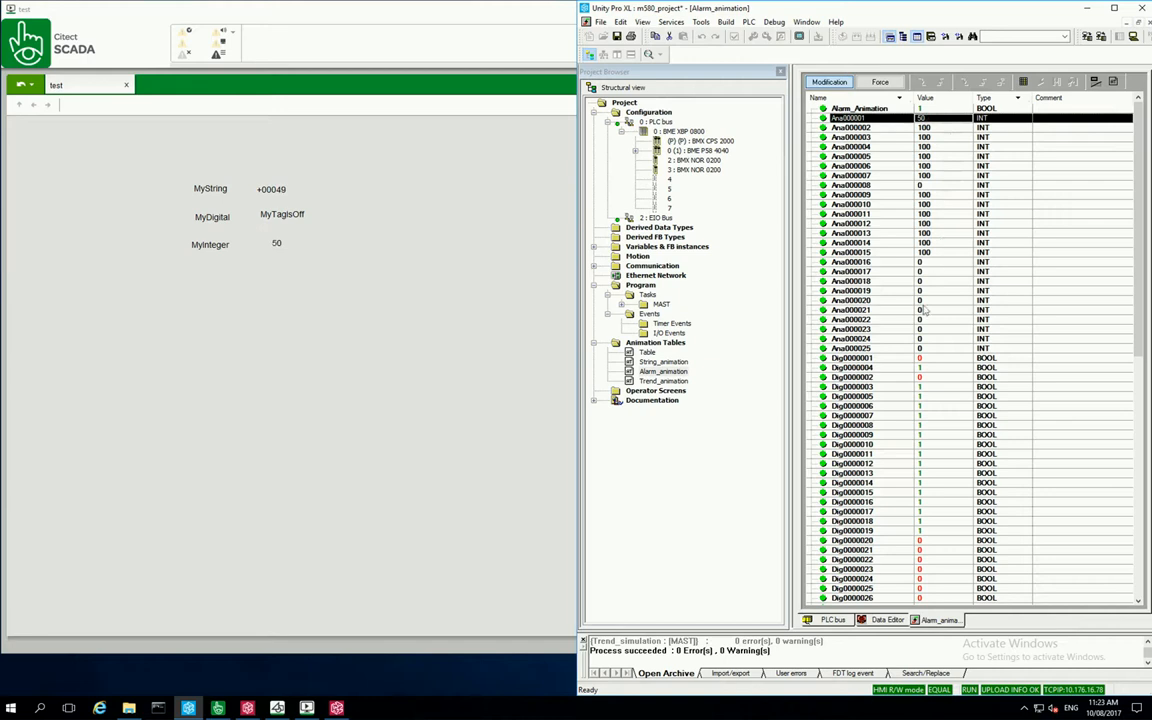
left_click(850, 356)
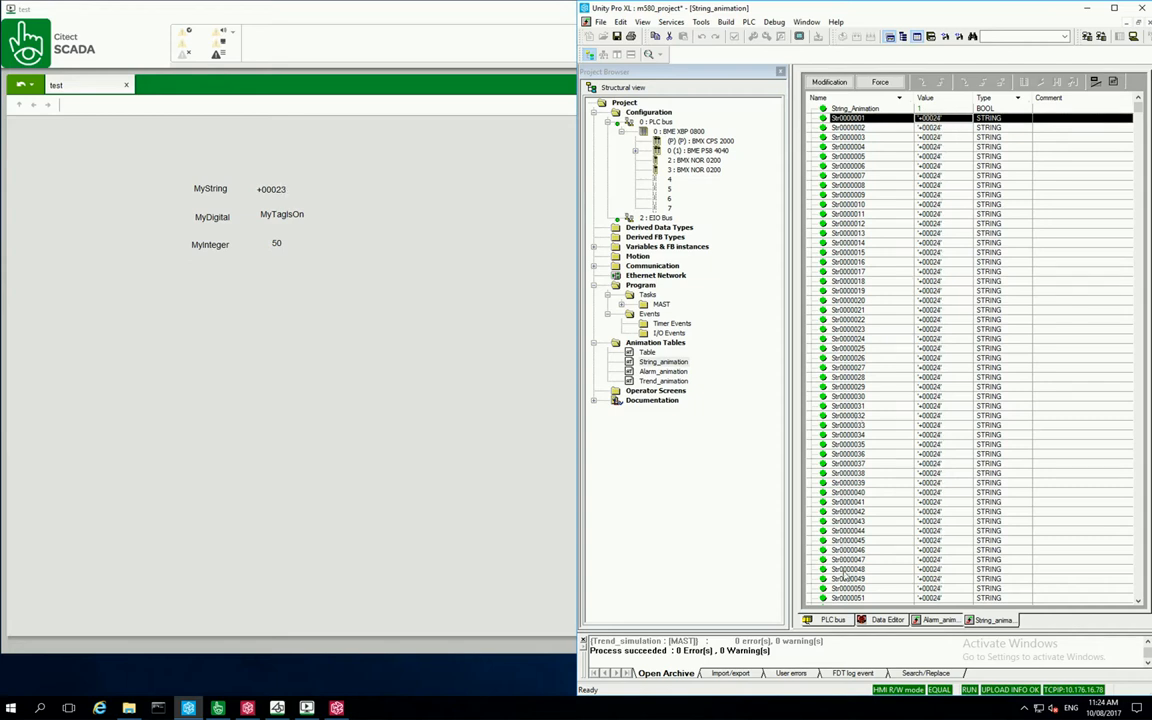
left_click(832, 620)
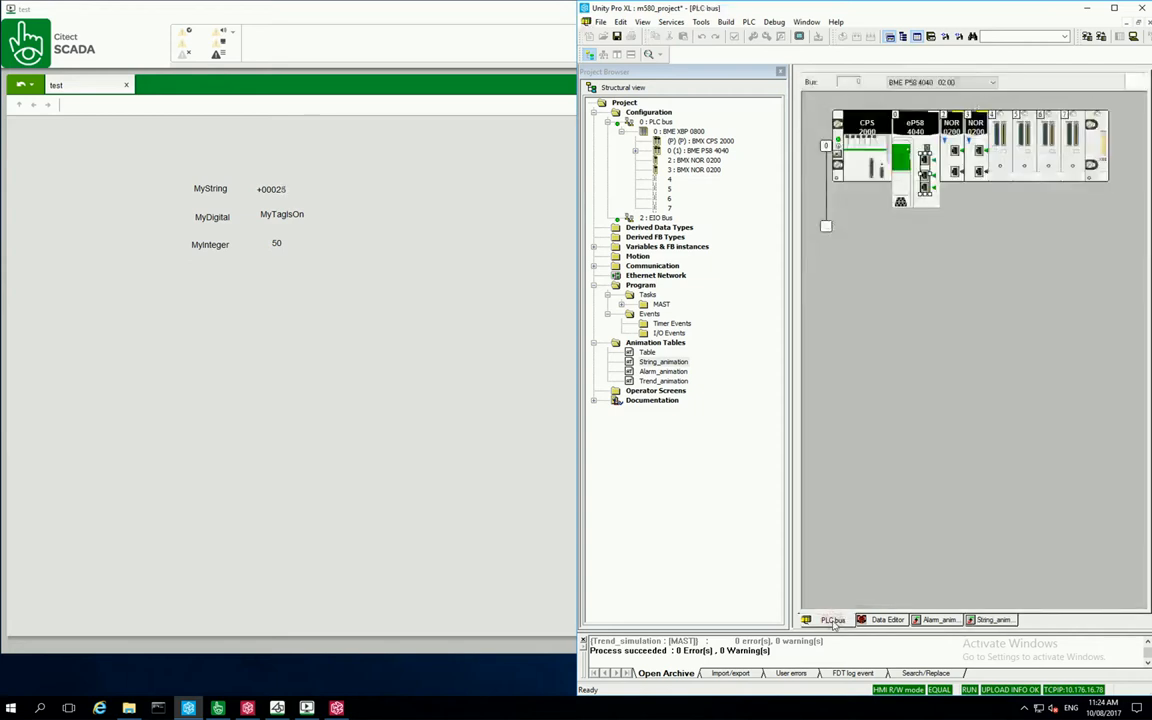